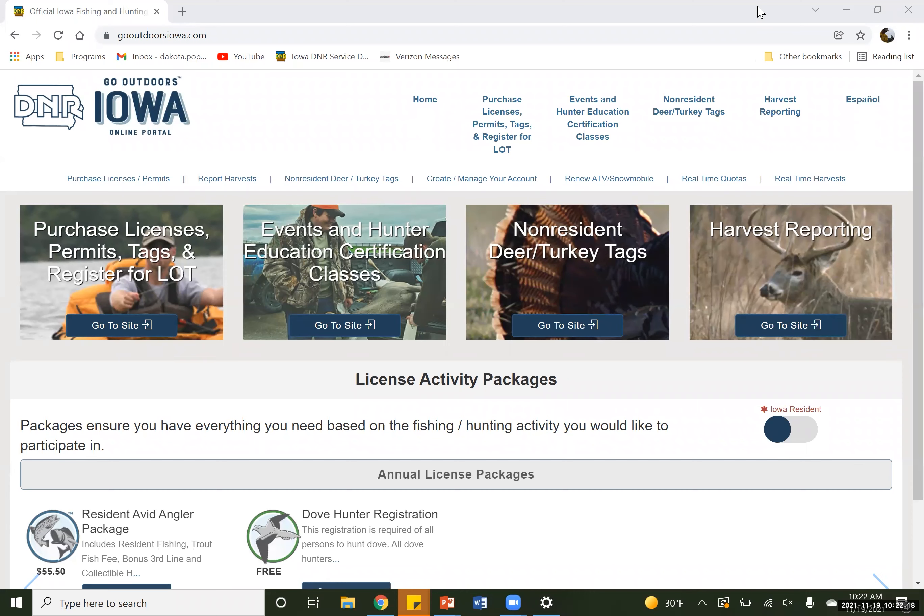
mouse_move(313, 111)
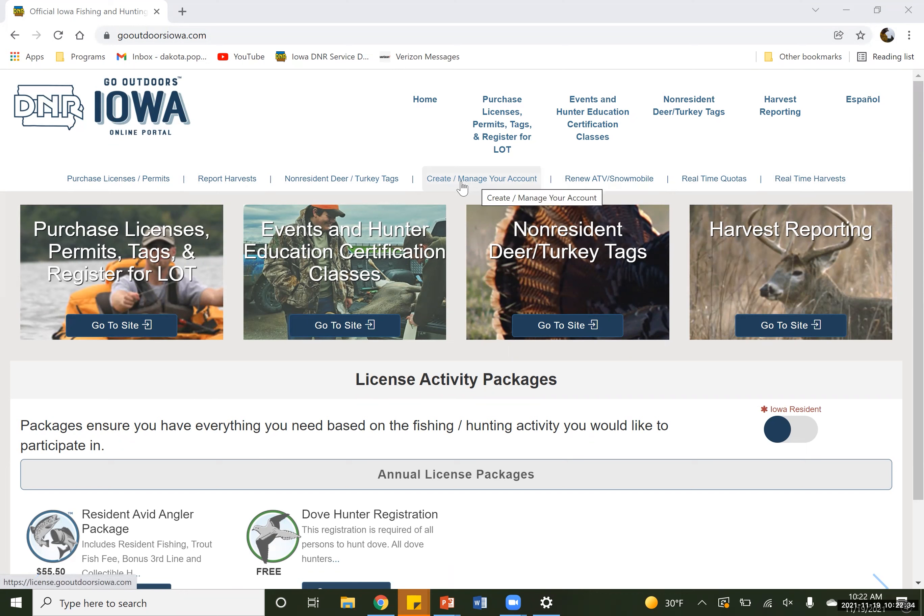
Reach the licensing welcome page via 'Create / Manage Your Account' and review its login and enrollment options.
click(481, 179)
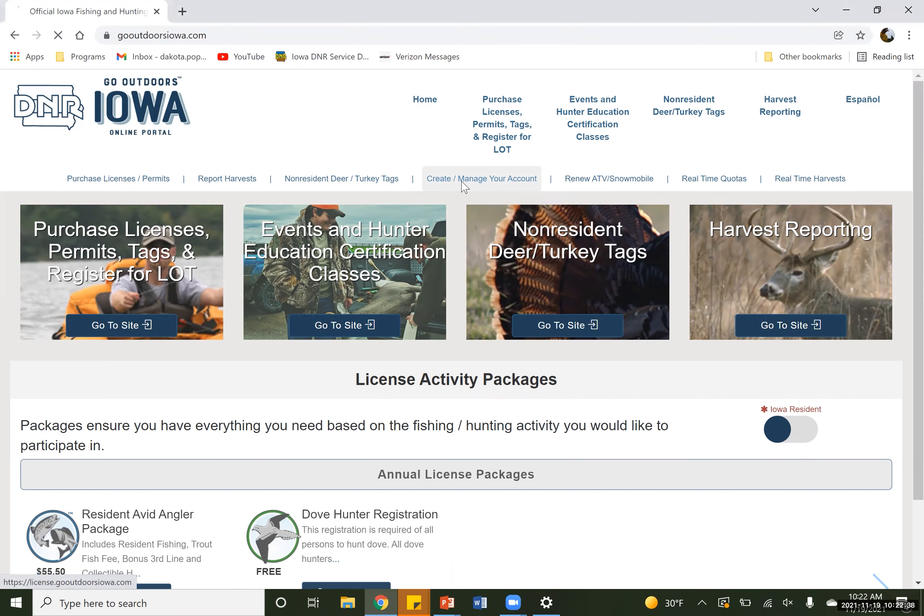
click(481, 178)
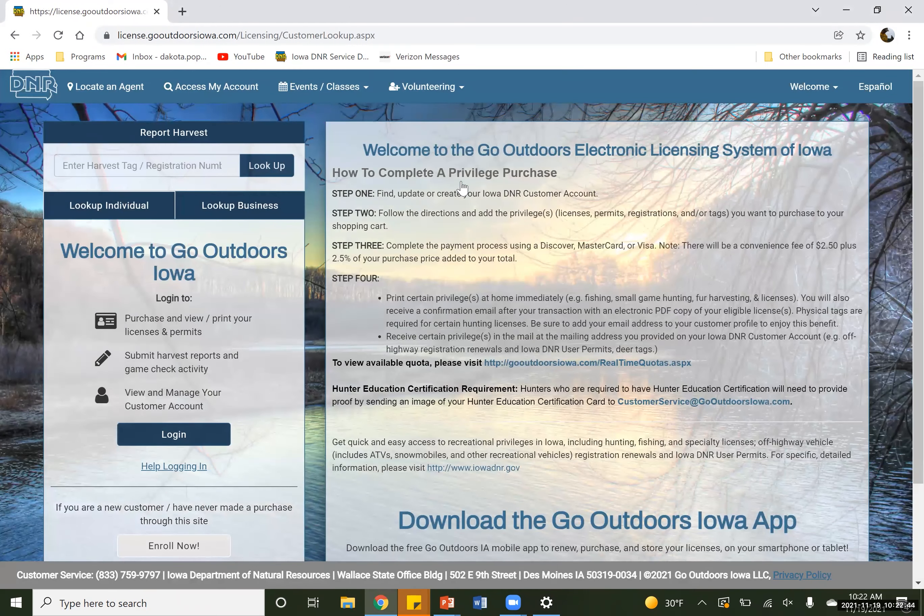
scroll(down, 3)
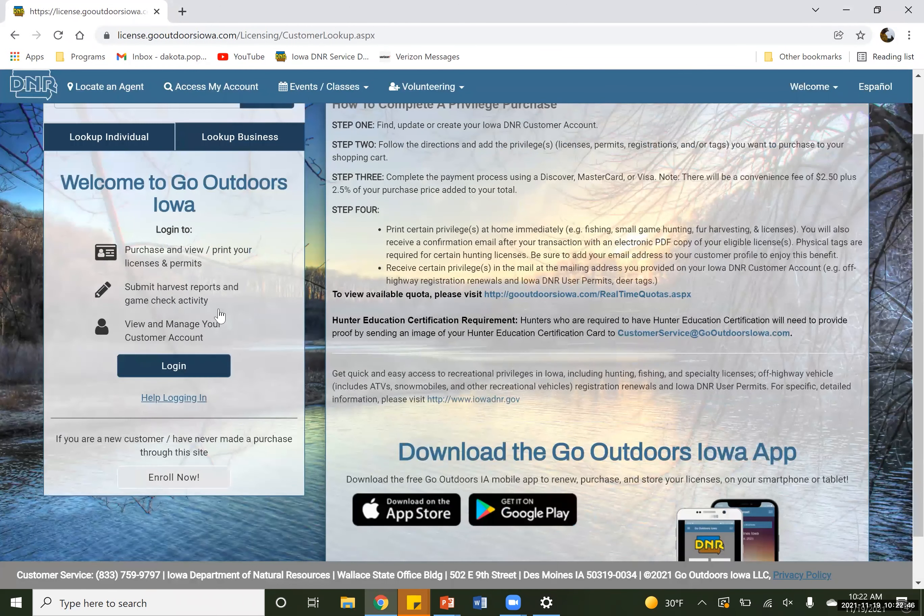
scroll(down, 3)
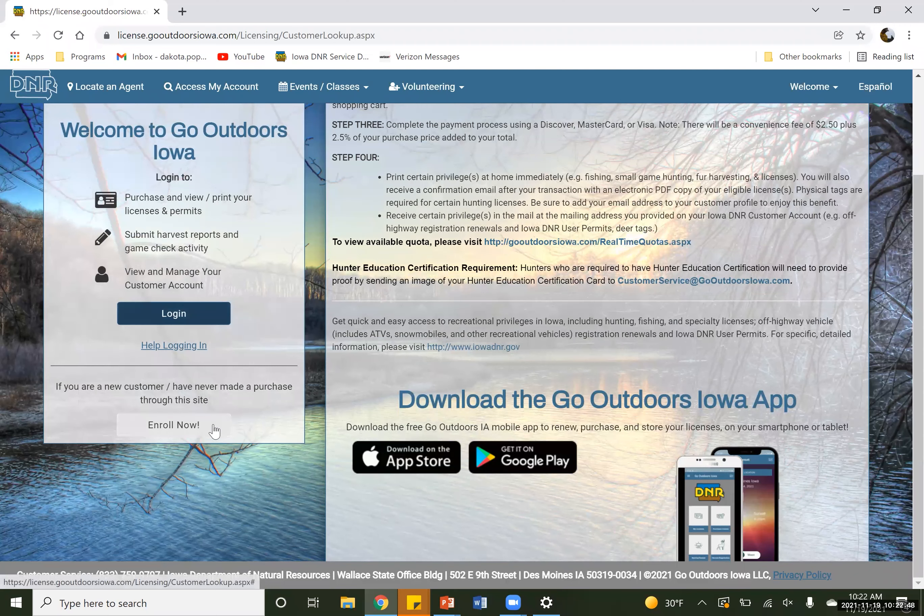
mouse_move(214, 431)
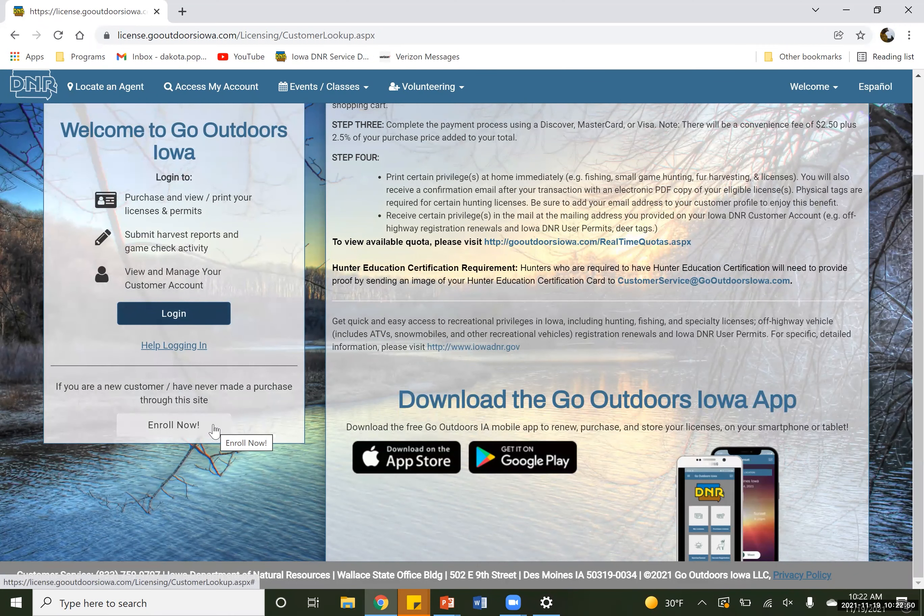
click(173, 424)
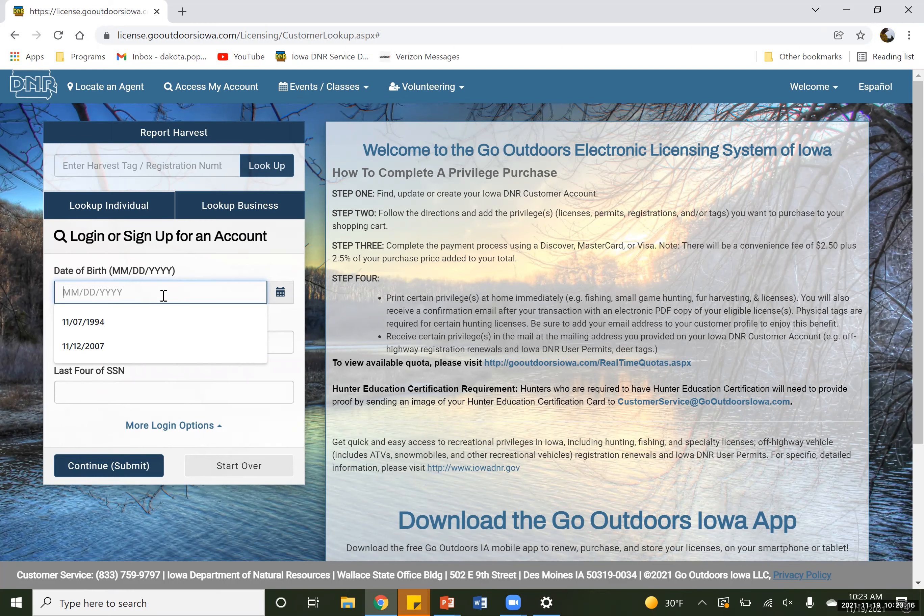
text(0624)
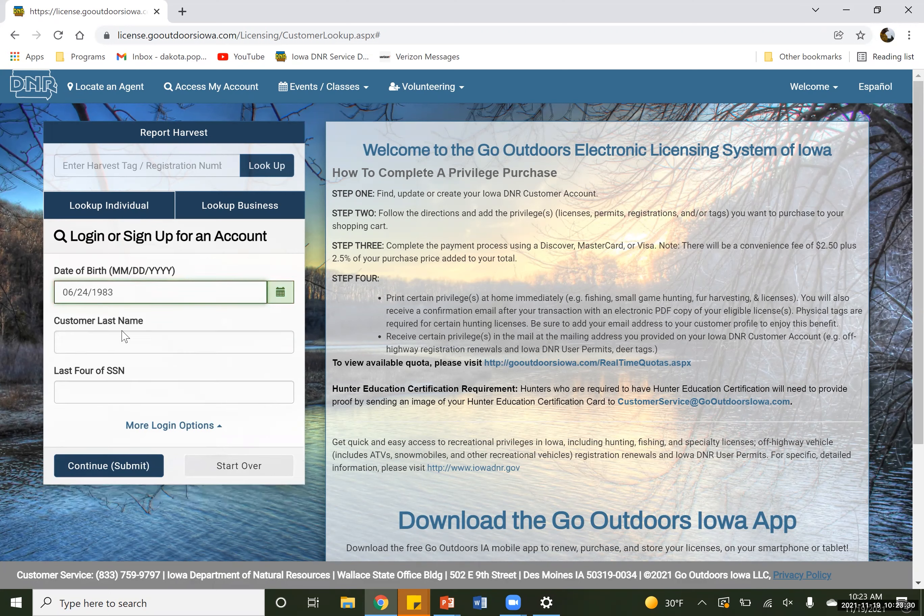
text(fishing)
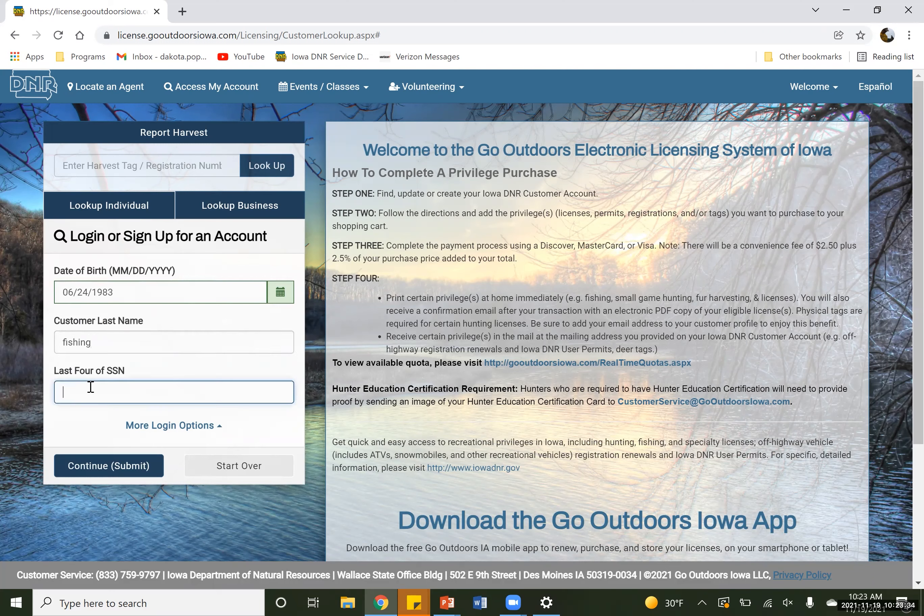
text(2066)
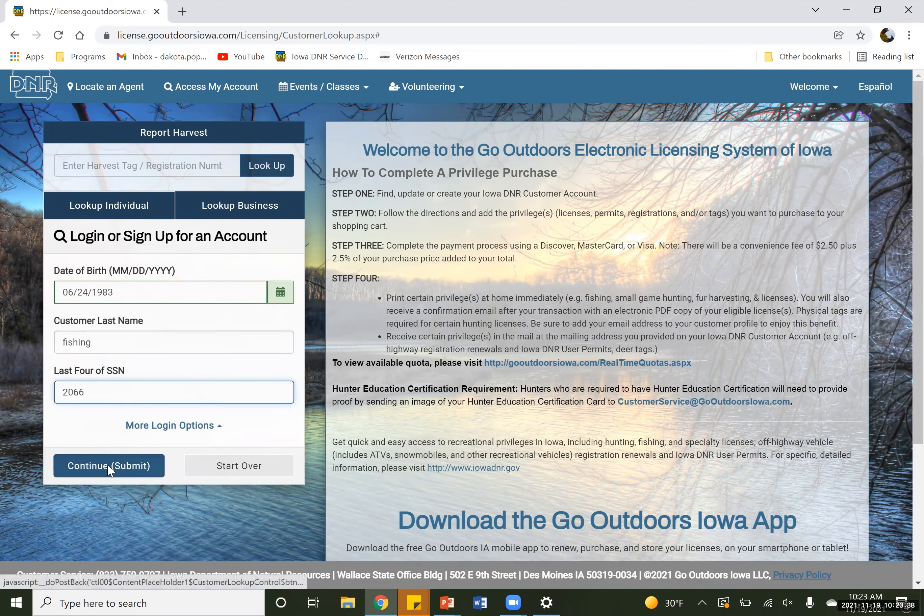
Submit the sign-in details to reach the License Home page with the customer profile.
click(109, 465)
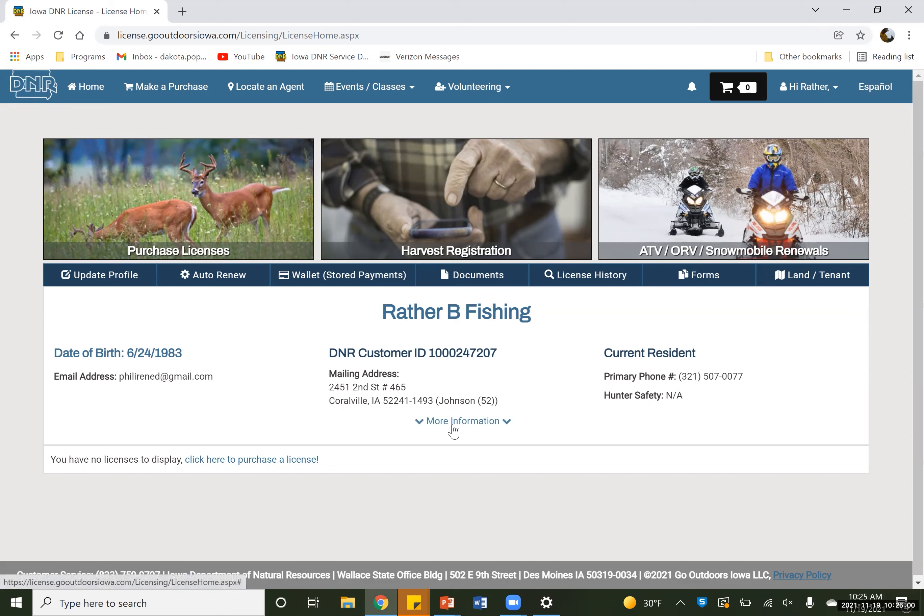
Show More Information on the profile, highlighting the Hunter Safety status N/A.
click(462, 421)
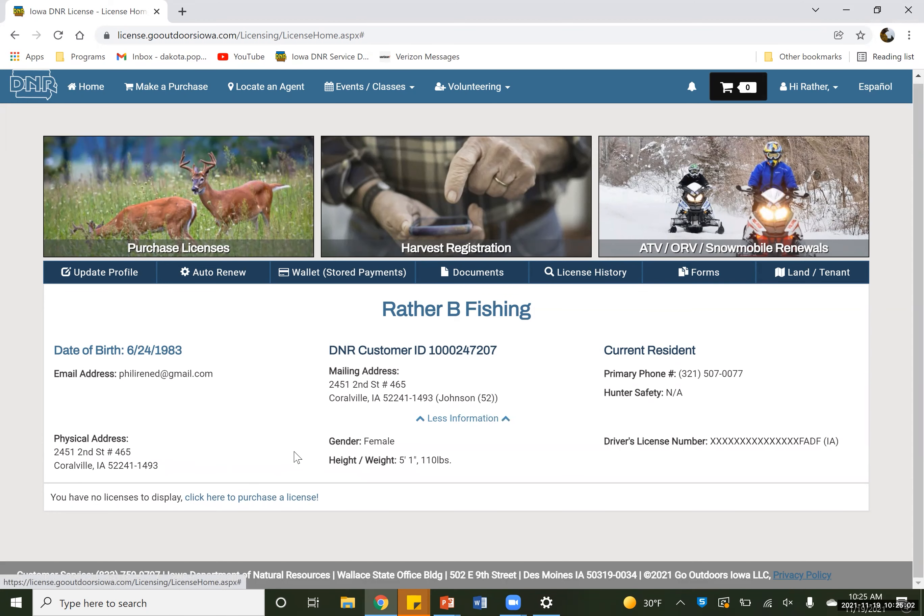
mouse_move(757, 392)
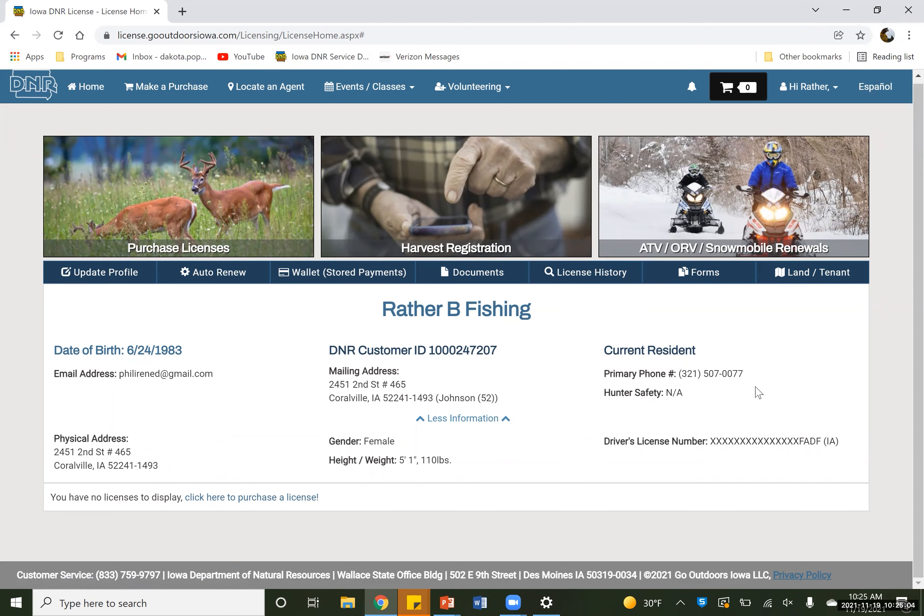
mouse_move(710, 443)
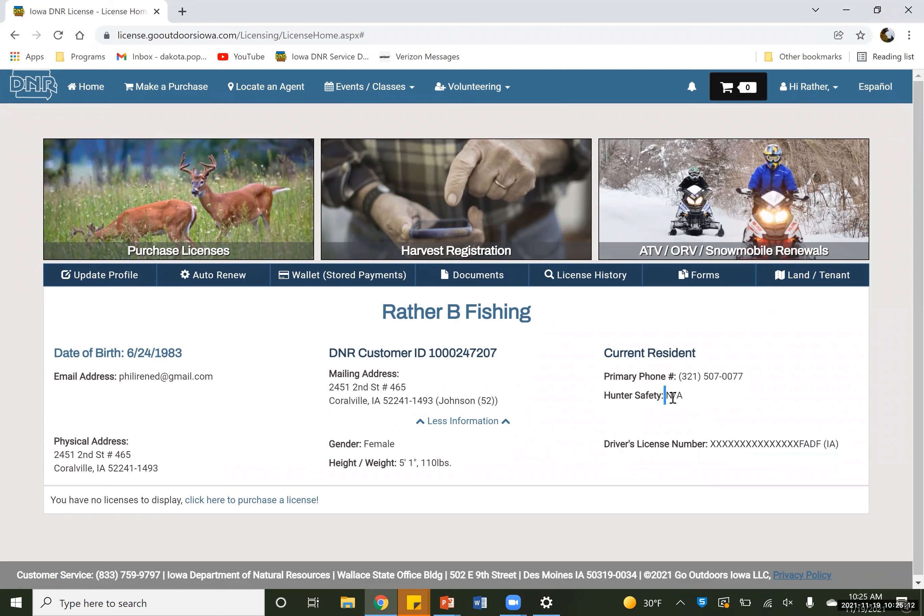
double_click(673, 395)
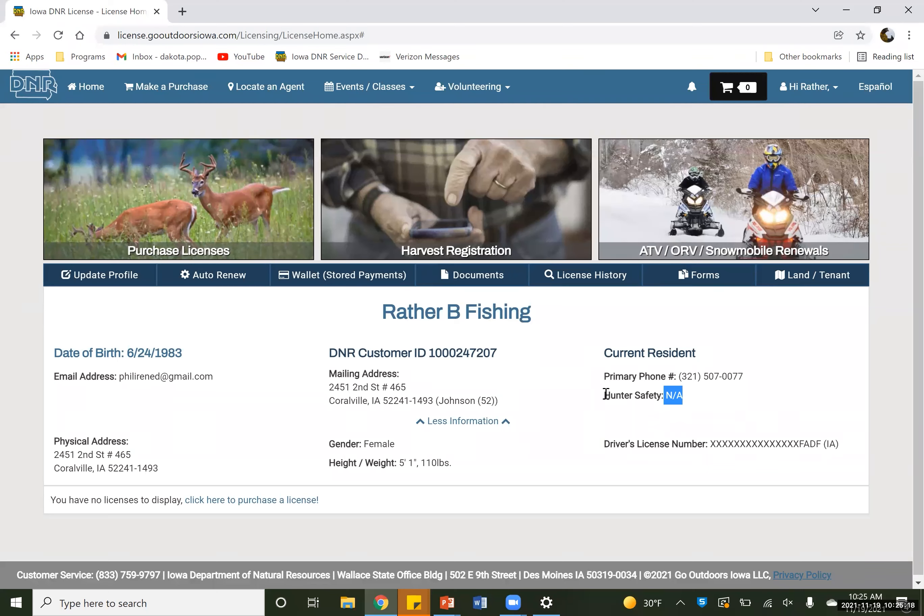
mouse_move(393, 100)
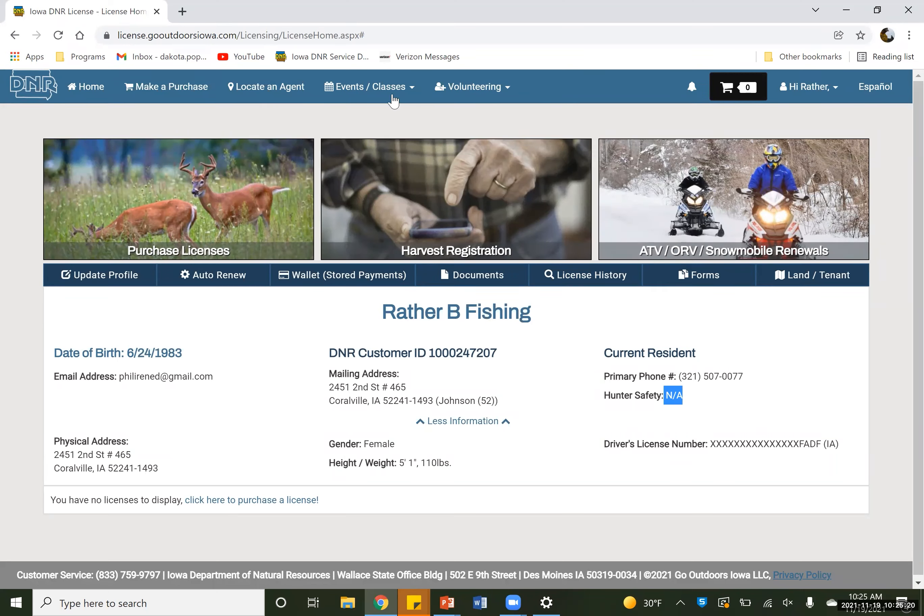
click(370, 87)
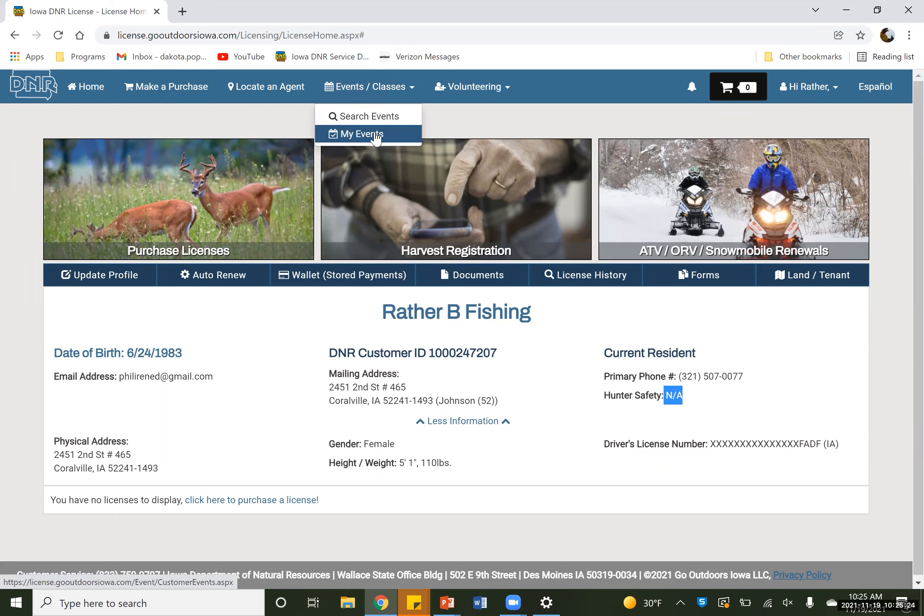
Go to Search Events and enter '2003' in the event search filter.
click(361, 134)
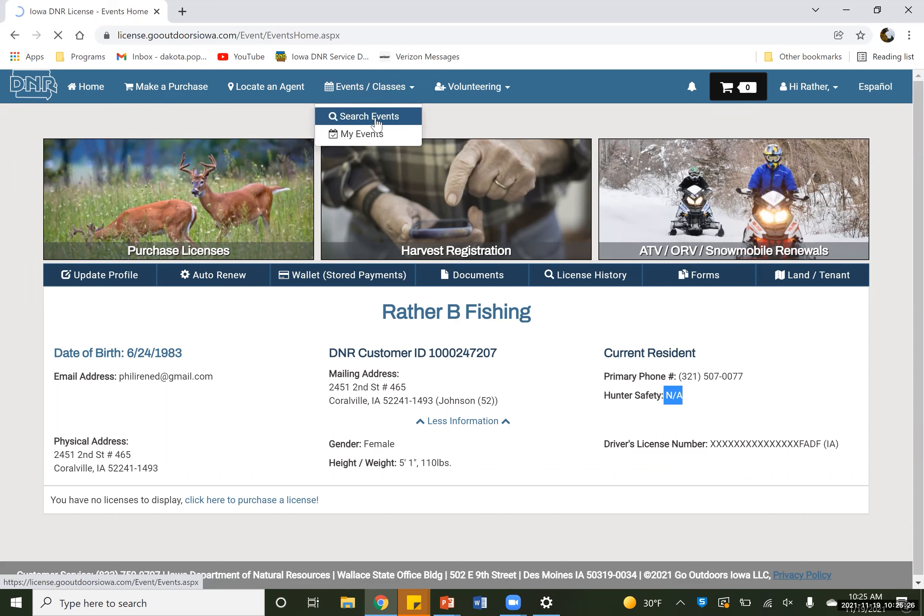
click(367, 116)
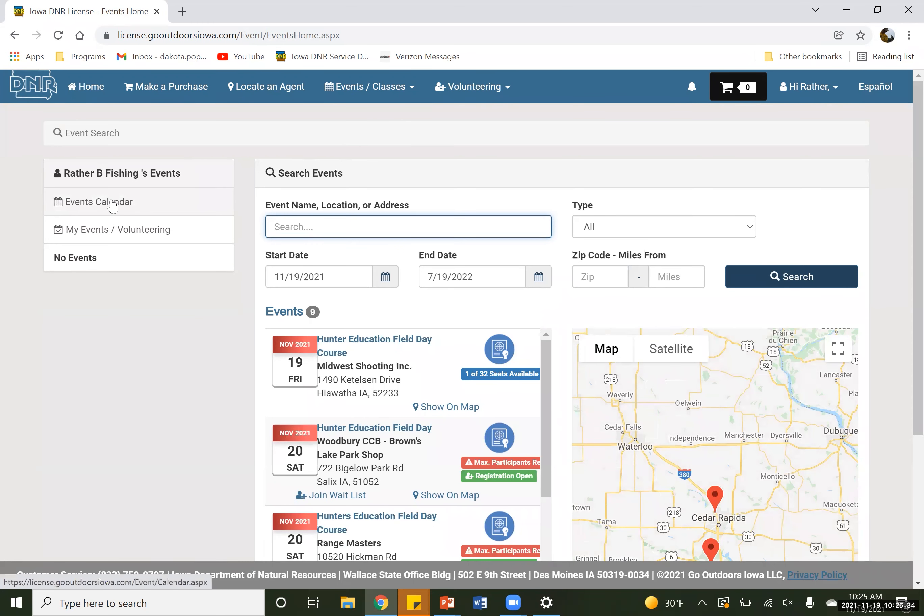
mouse_move(116, 229)
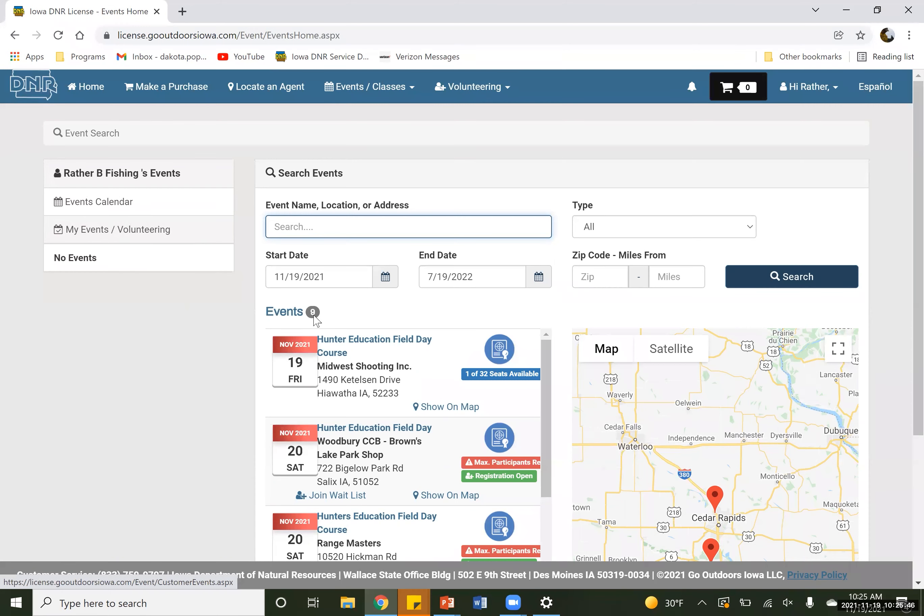
scroll(down, 3)
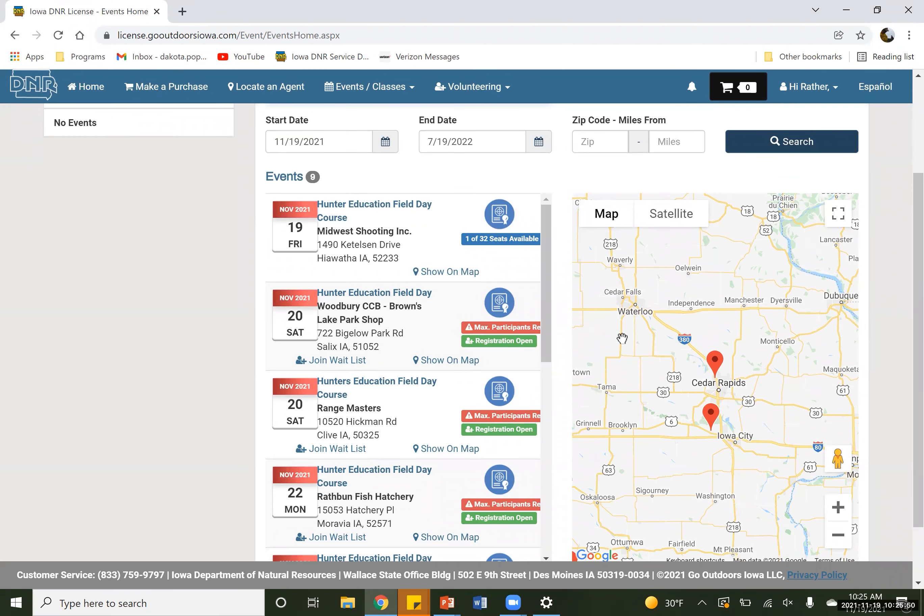
mouse_move(328, 459)
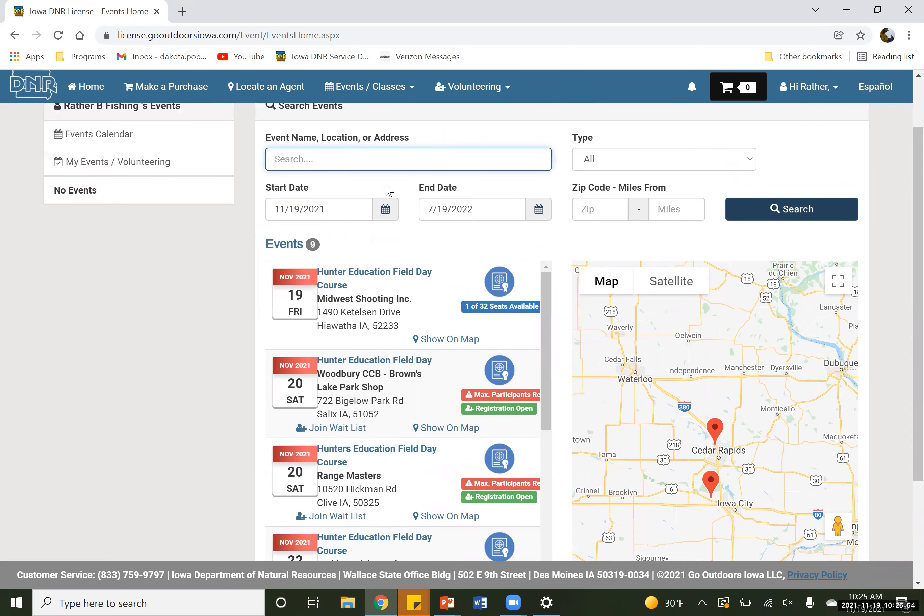
mouse_move(409, 164)
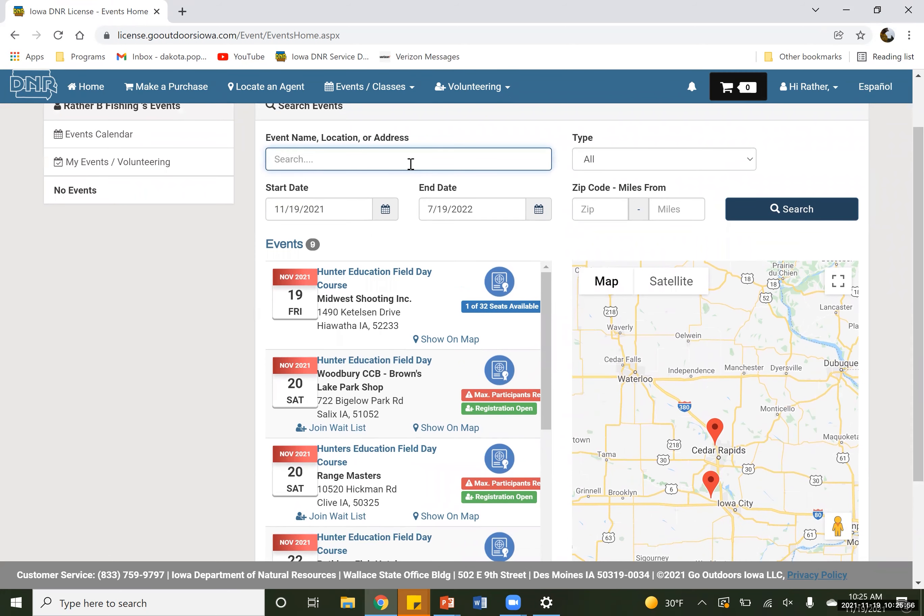
text(2003)
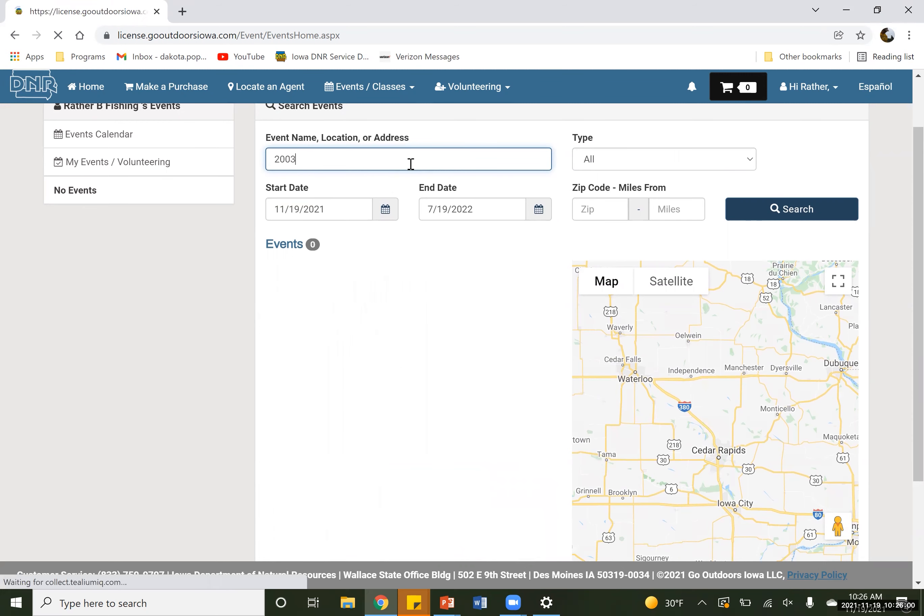
Restore the full event list and set the search end date to 7/8/2022.
click(792, 209)
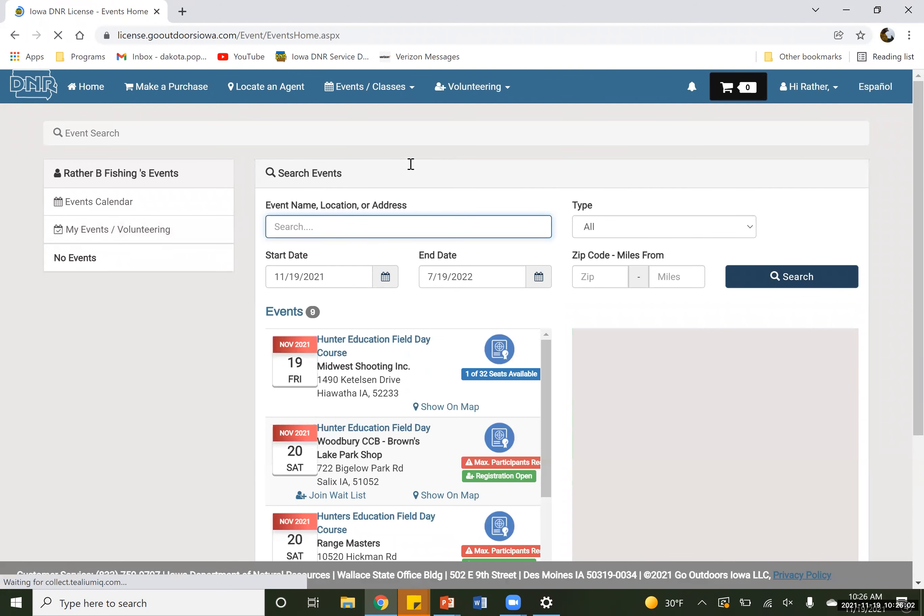
scroll(down, 3)
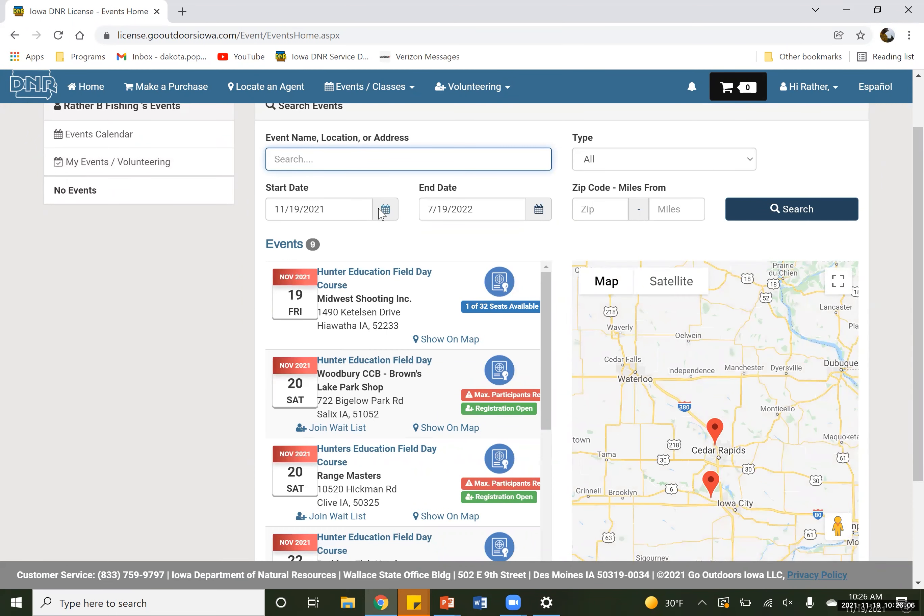
click(386, 210)
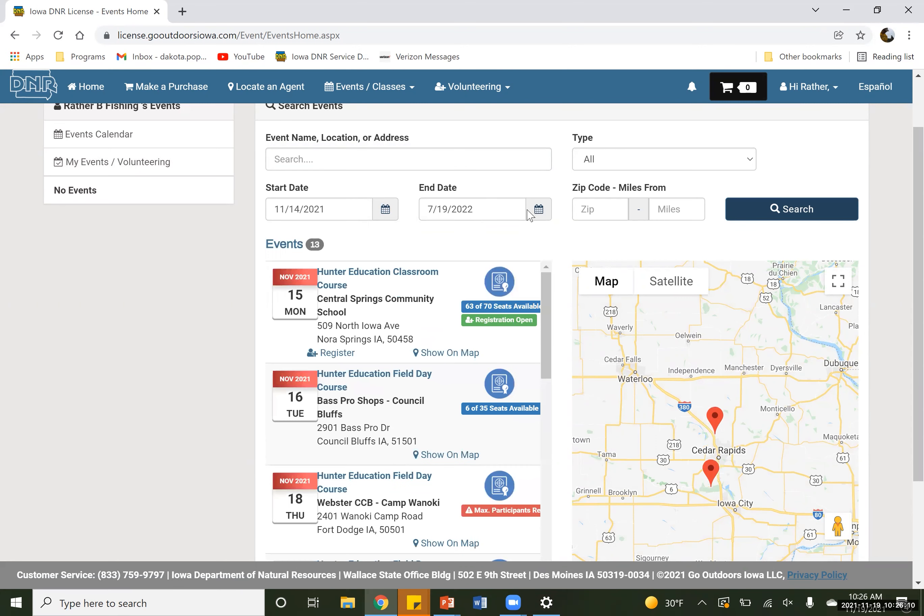
click(537, 210)
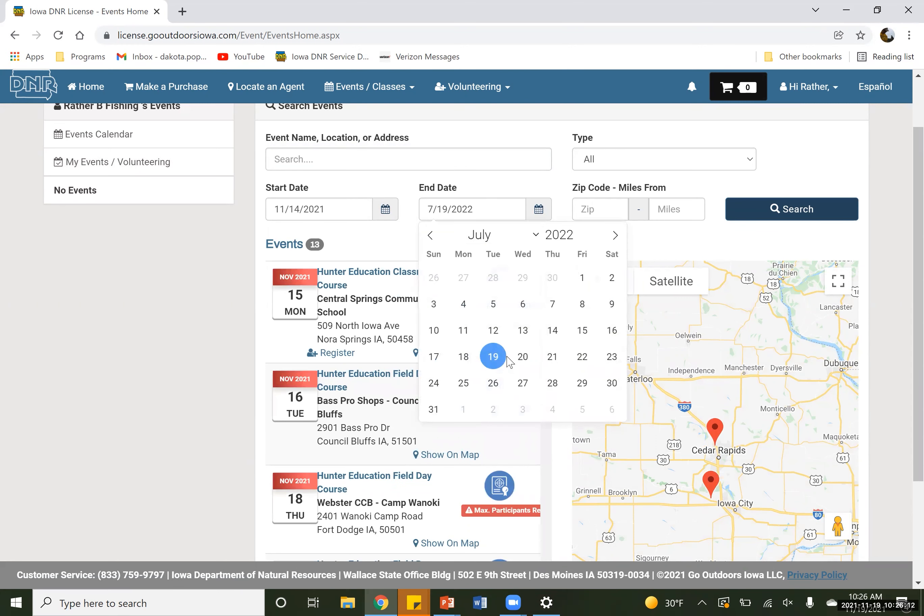
mouse_move(512, 327)
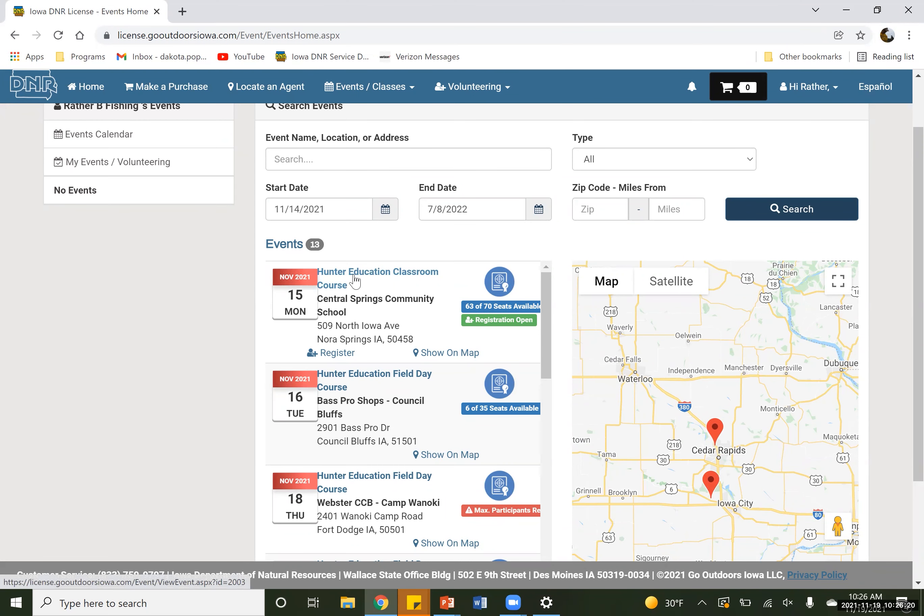
Review the Hunter Education Classroom Course details at Central Springs Community School.
click(378, 272)
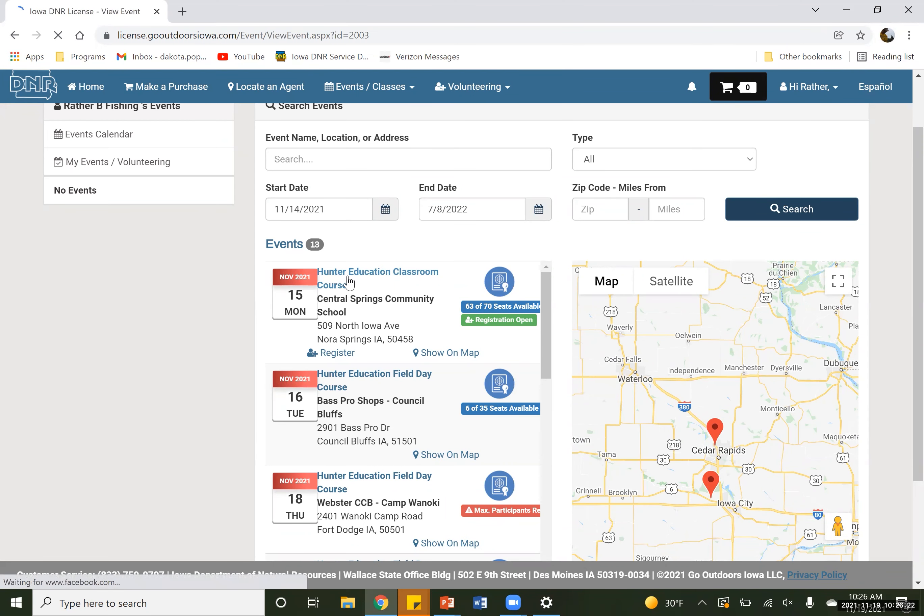
click(377, 278)
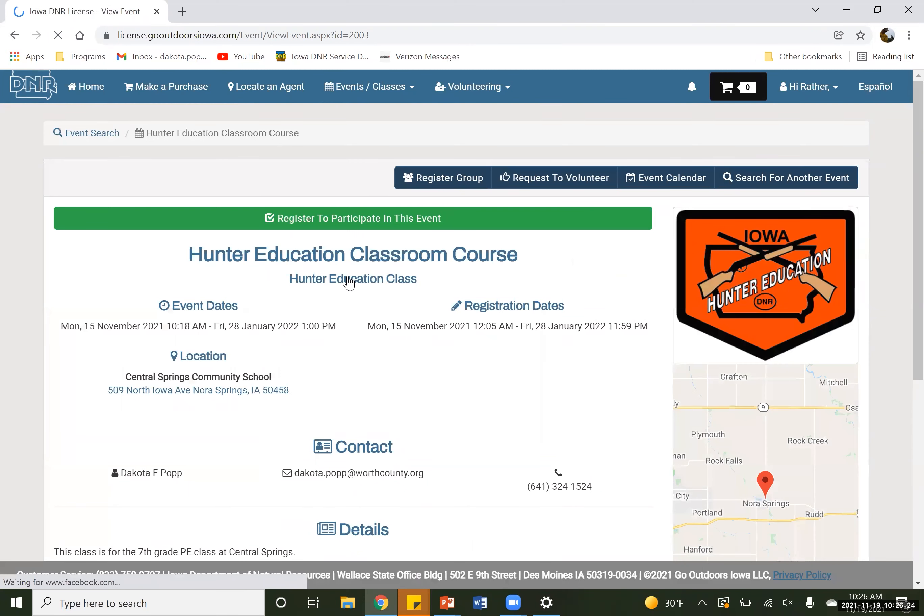
scroll(down, 3)
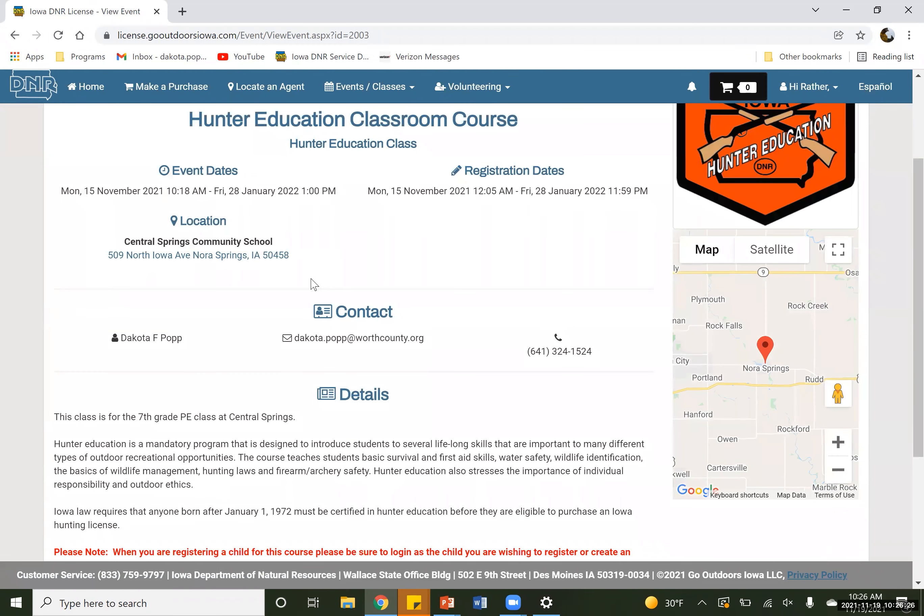
mouse_move(483, 138)
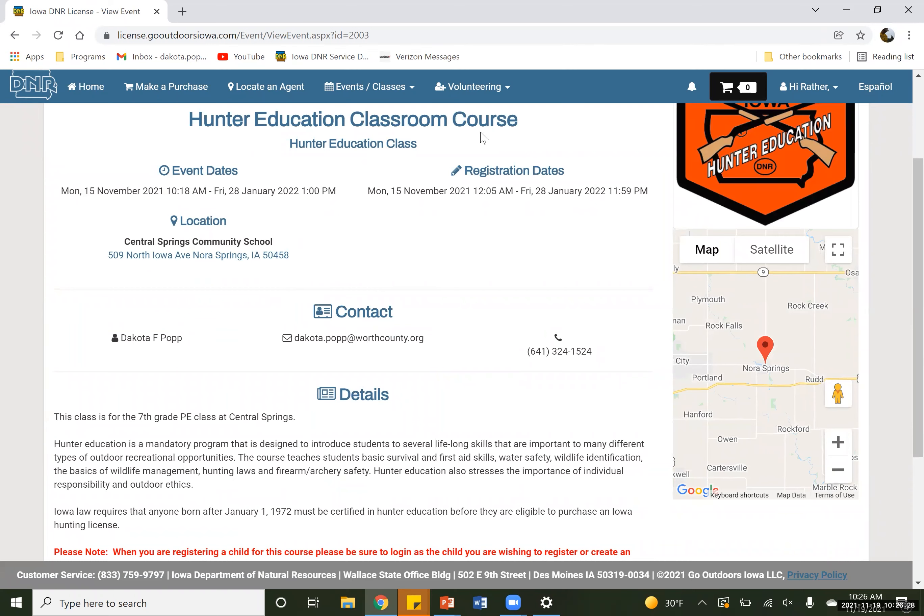
mouse_move(73, 196)
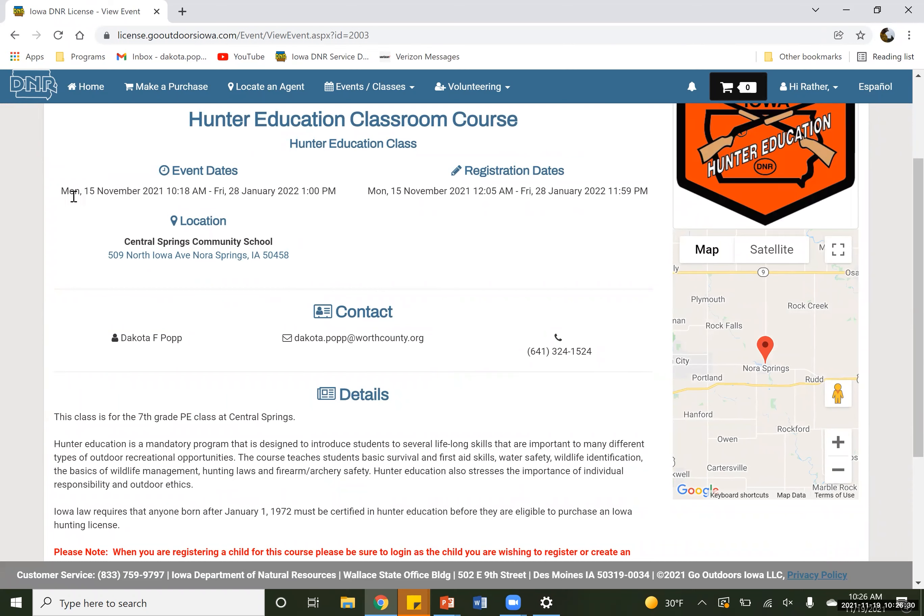
mouse_move(432, 232)
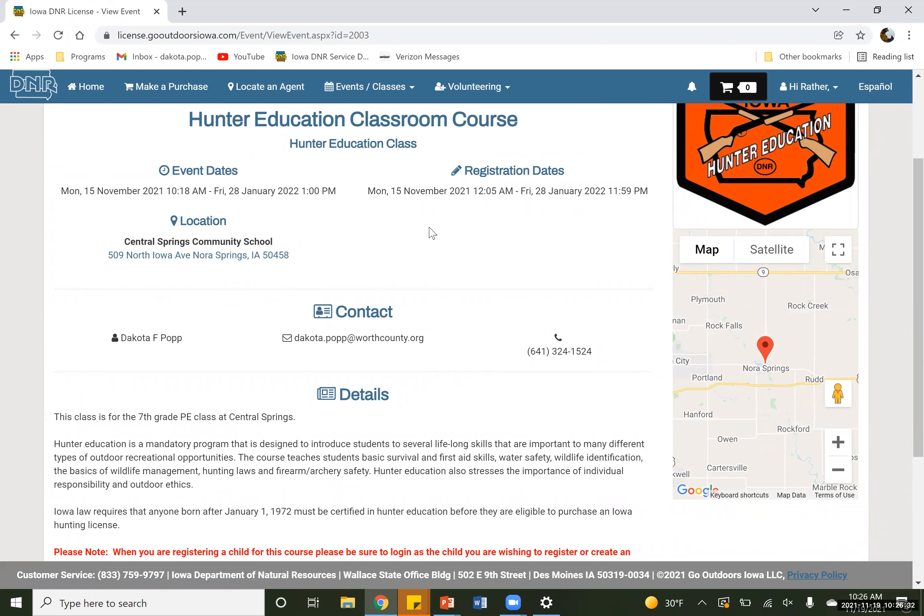
mouse_move(197, 278)
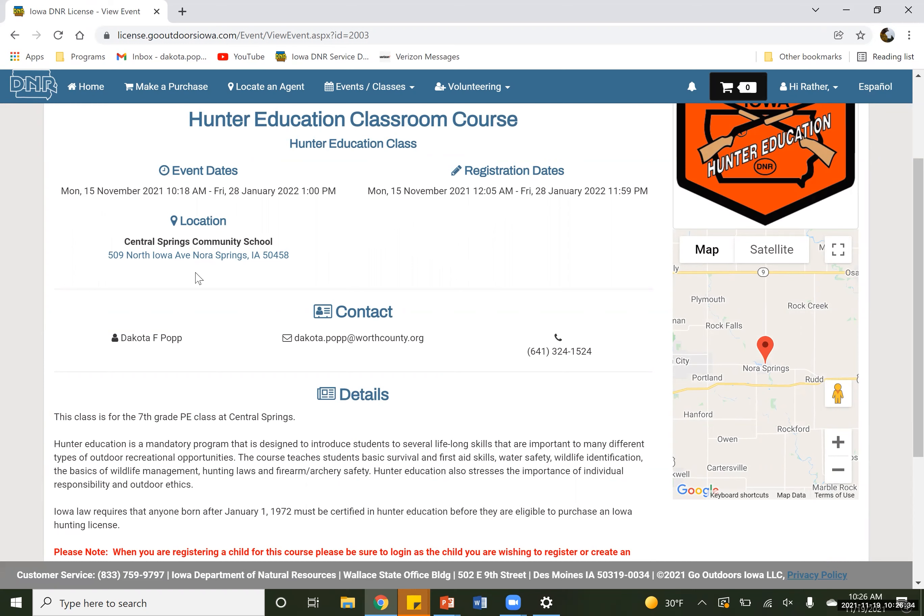
mouse_move(264, 276)
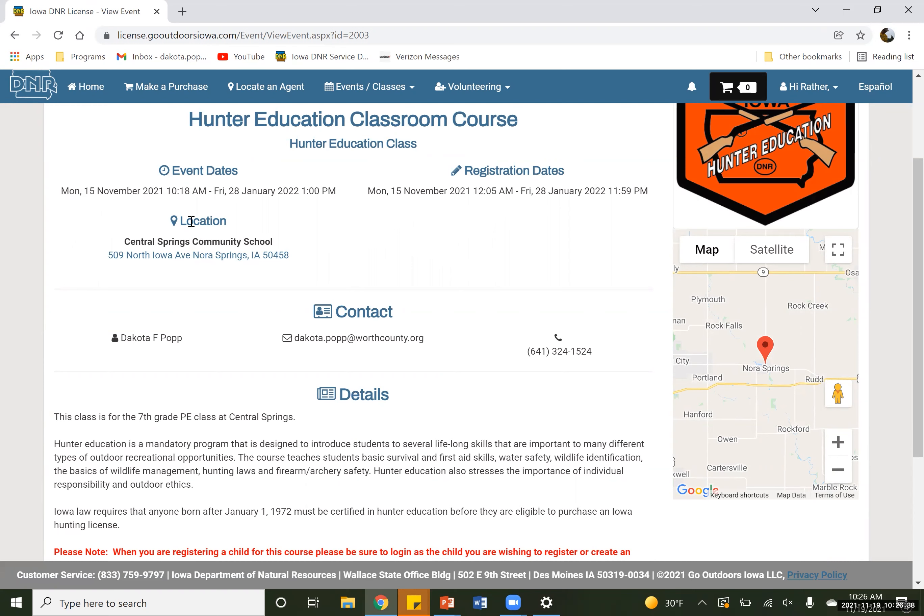
mouse_move(137, 328)
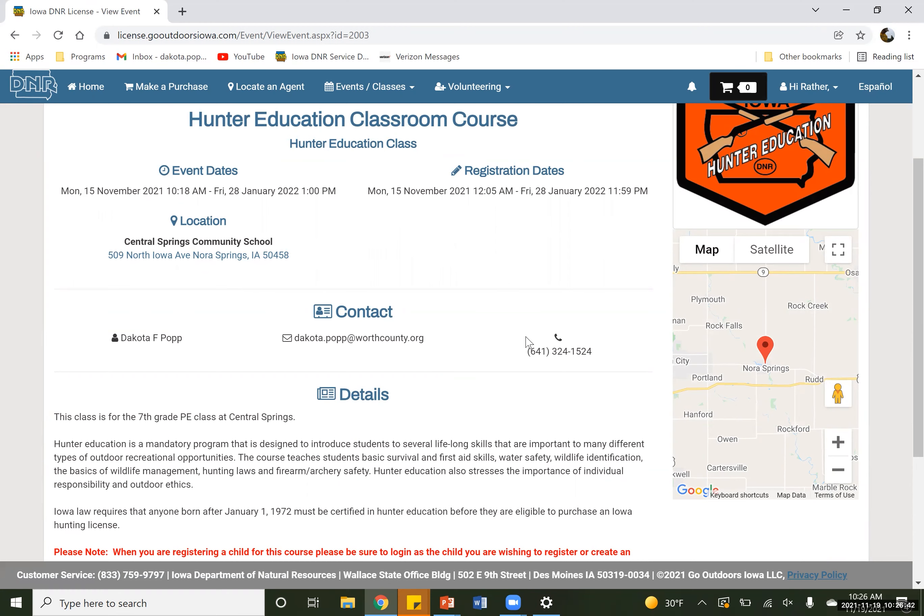
scroll(down, 3)
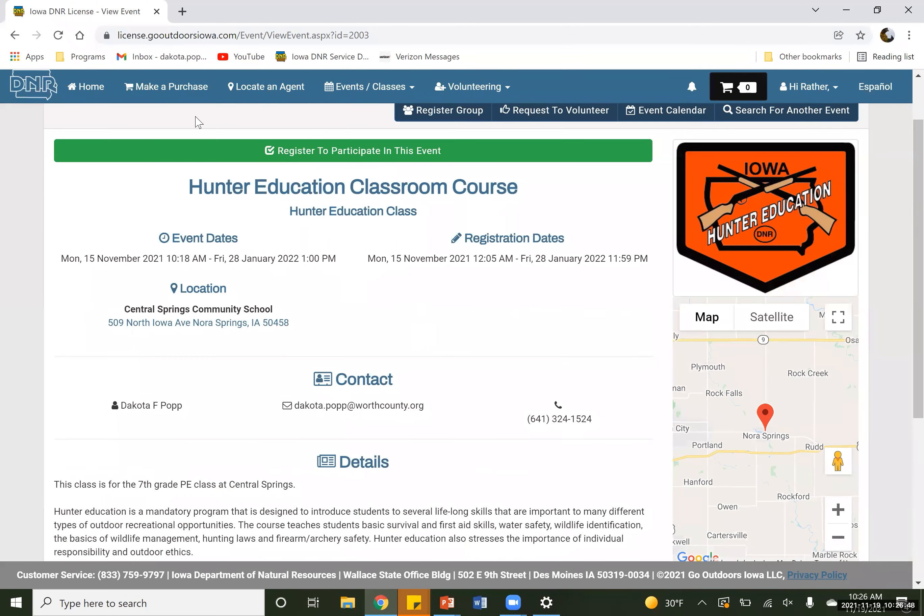
mouse_move(563, 173)
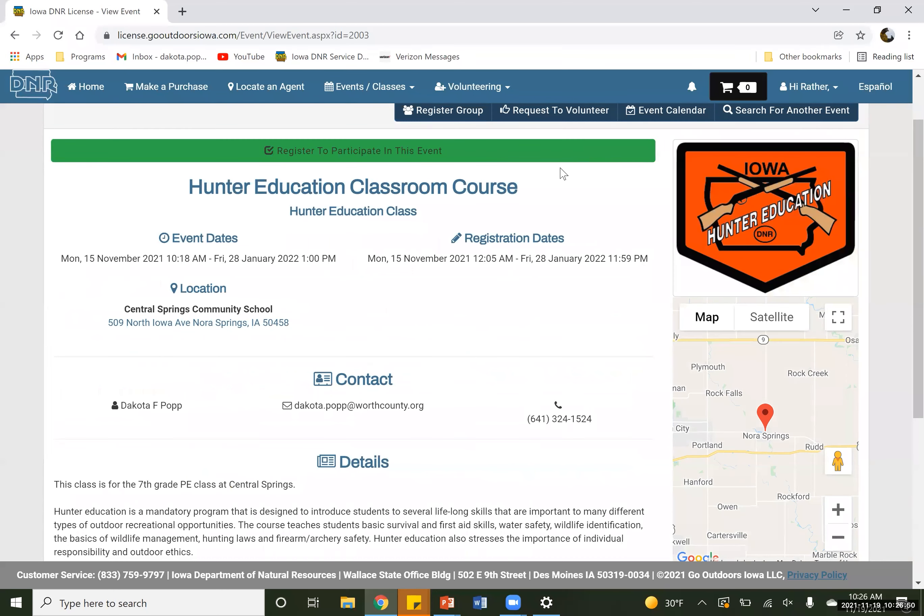
mouse_move(405, 164)
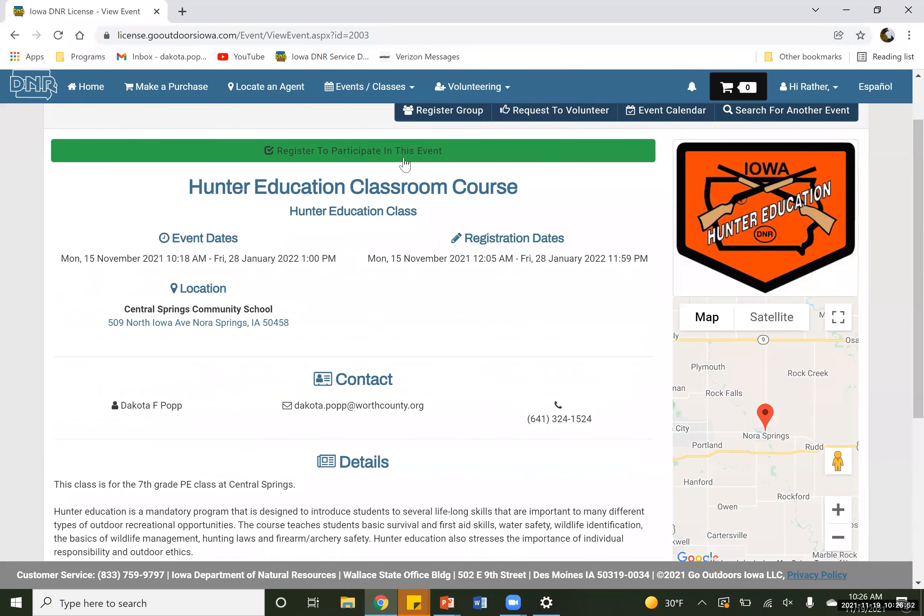
Register for the course, answering 1-3 days/year hunting and participating on my own.
click(352, 150)
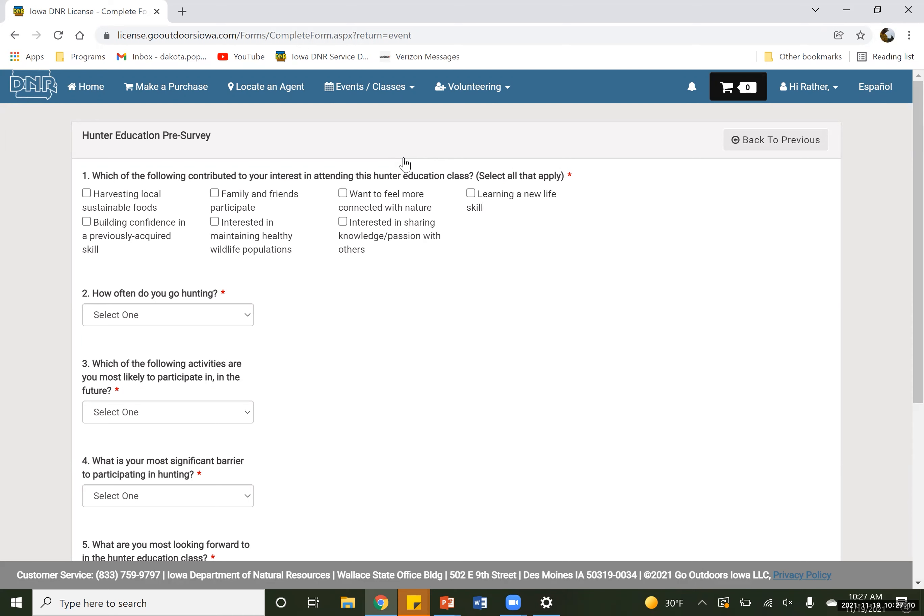
mouse_move(158, 201)
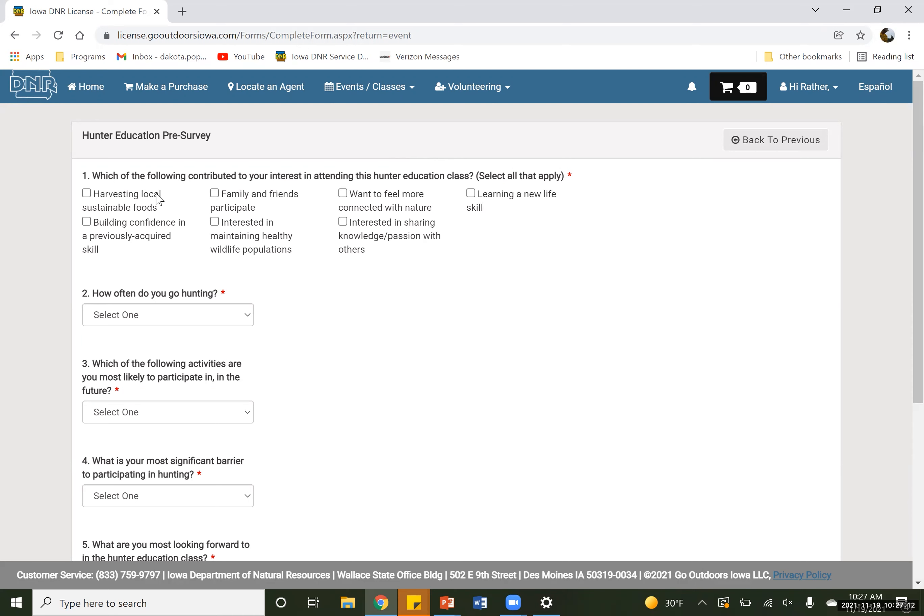
mouse_move(98, 189)
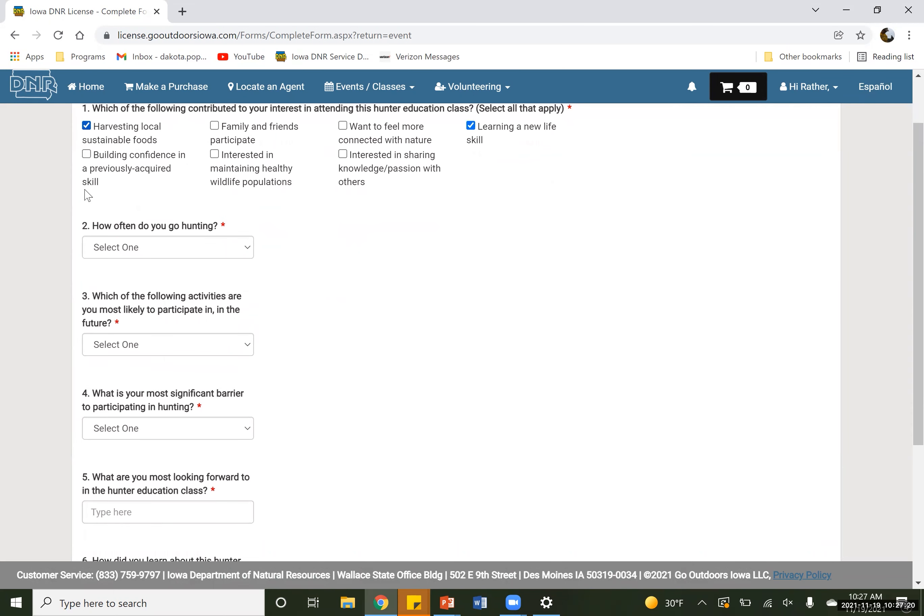
click(167, 180)
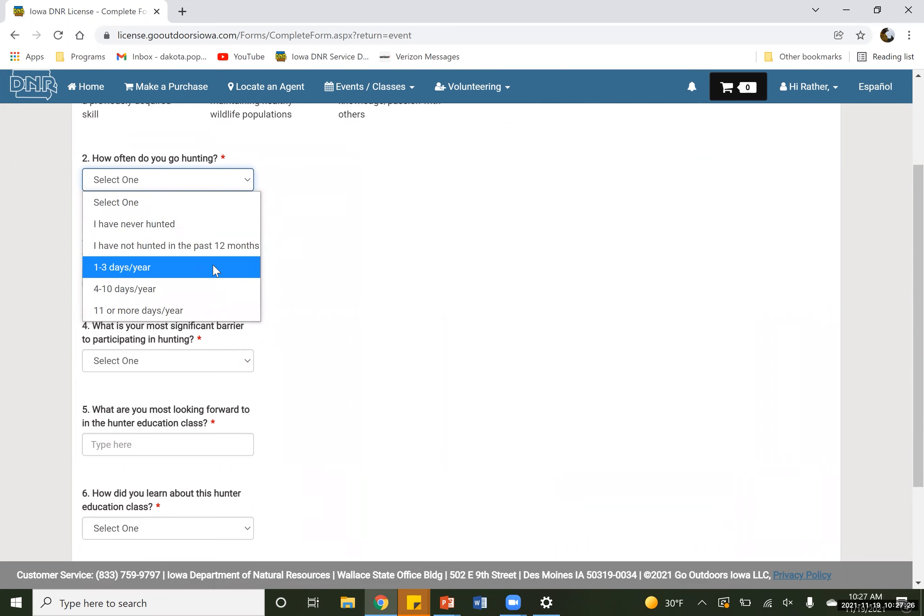
click(122, 267)
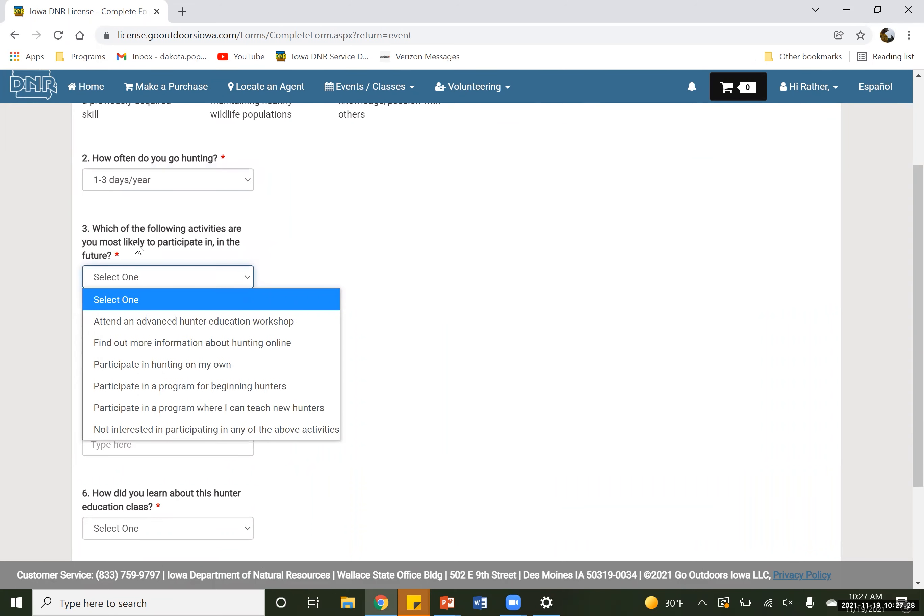
click(161, 364)
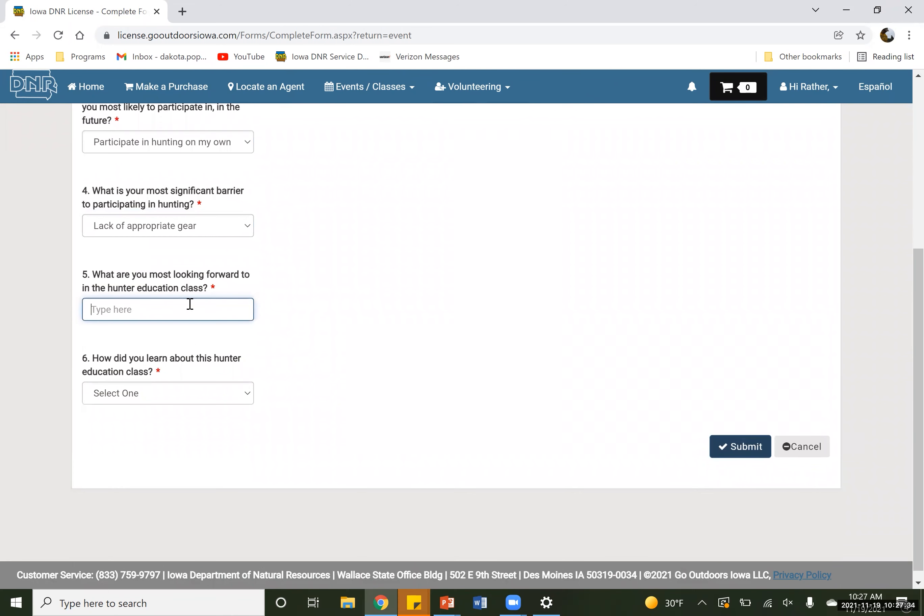
Answer 'none' and Word of Mouth as referral source, then submit the pre-survey.
text(none)
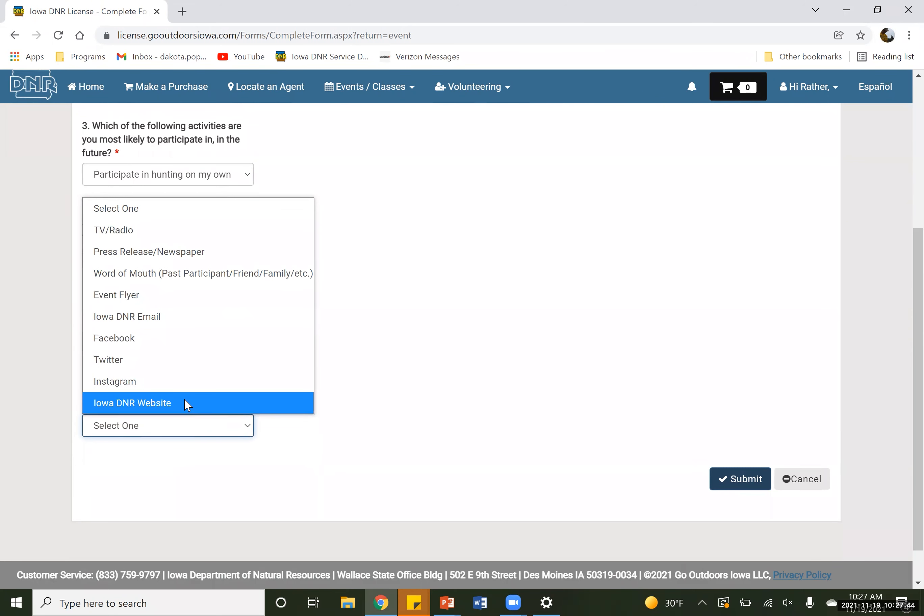
mouse_move(279, 272)
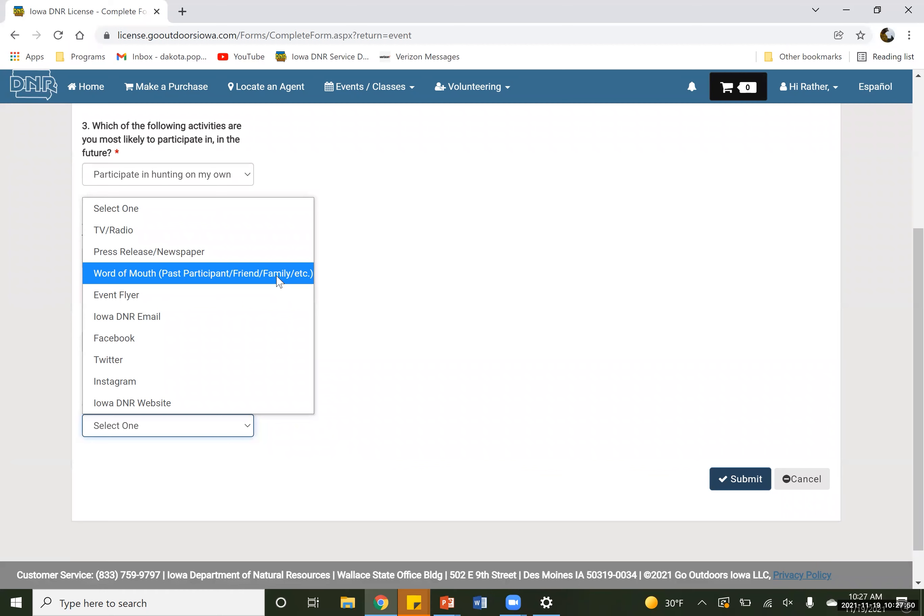
mouse_move(153, 265)
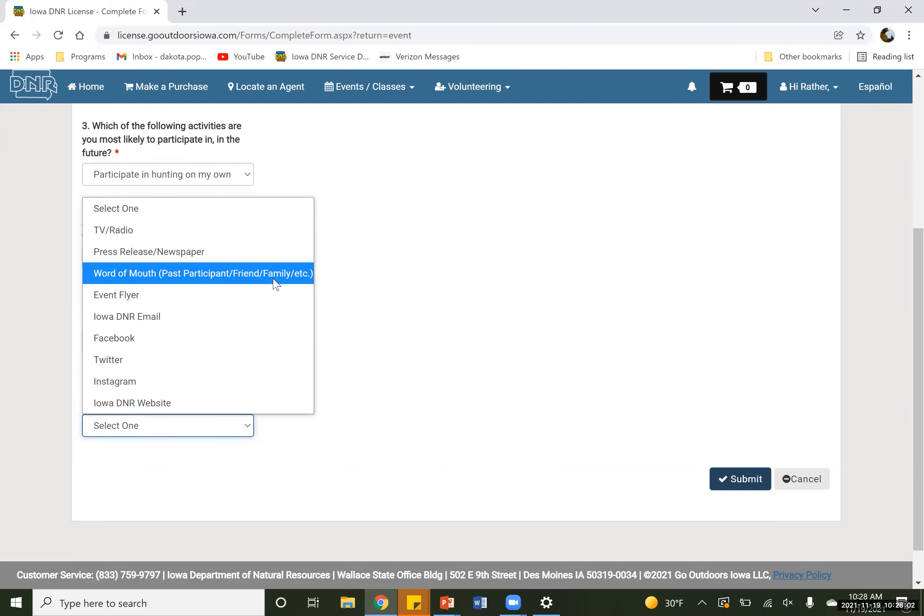
click(201, 273)
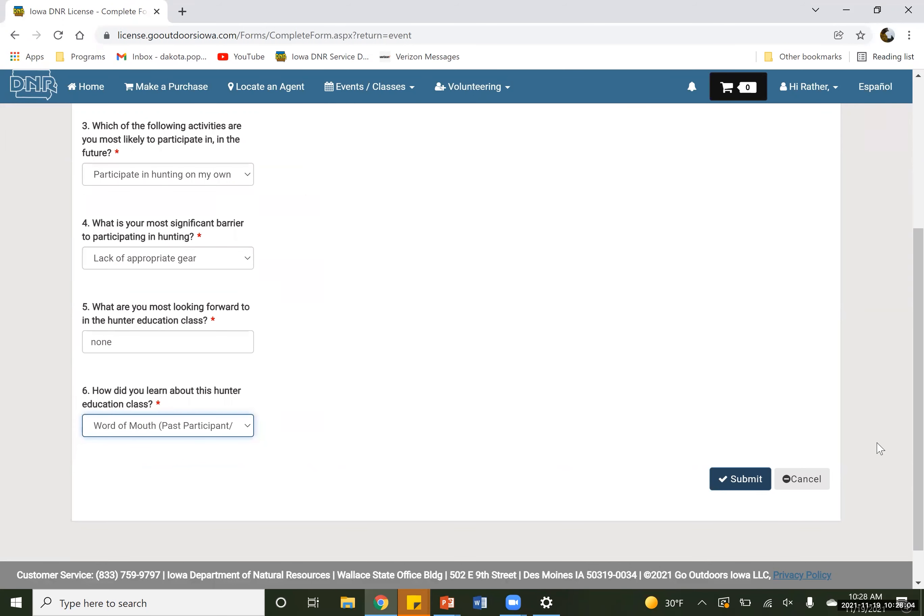
click(740, 479)
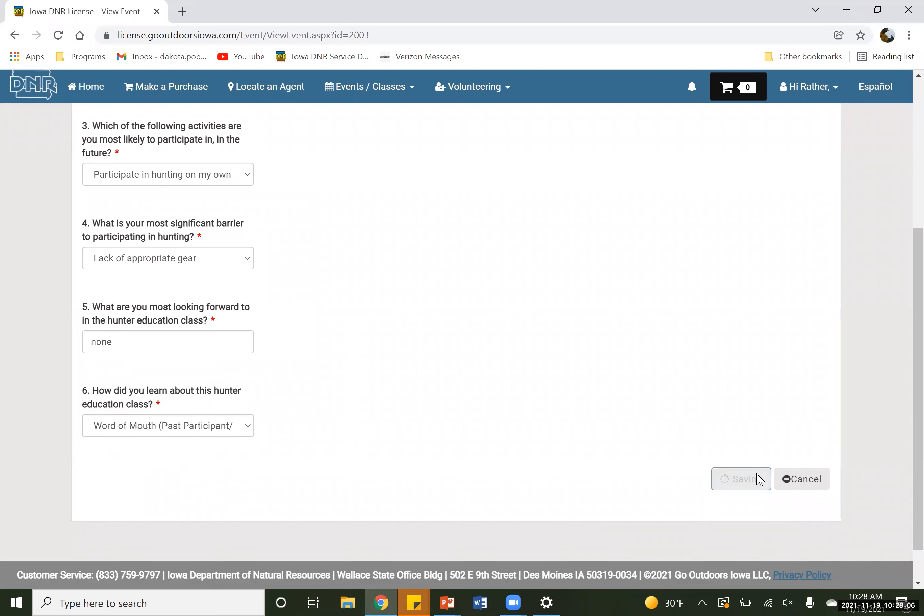
Confirm the registration, then unregister as a participant so signup is offered again.
click(740, 479)
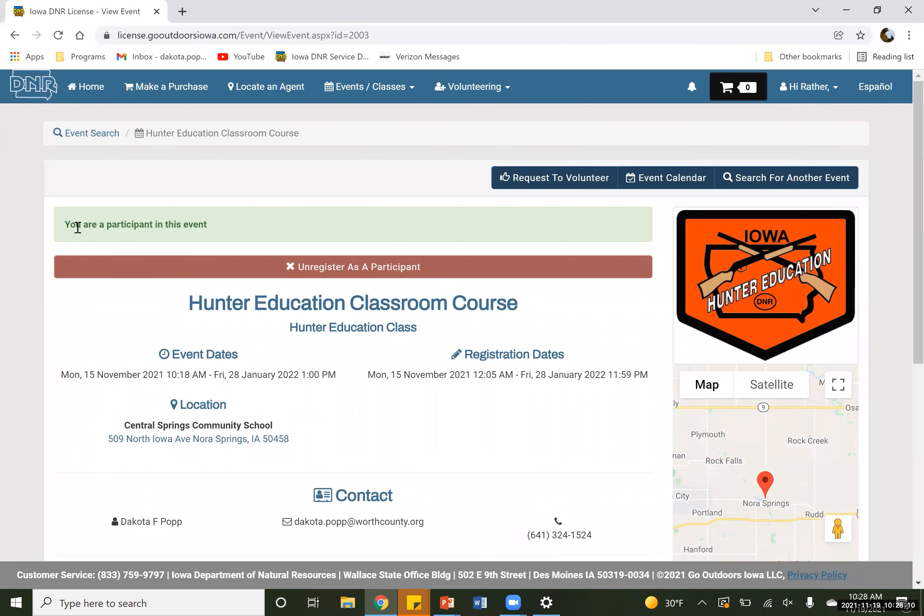
mouse_move(146, 228)
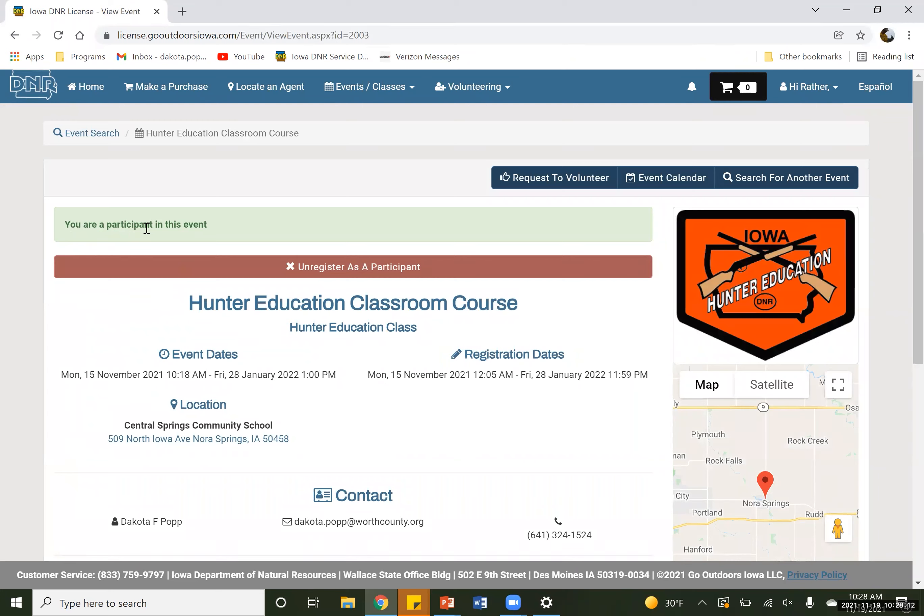
mouse_move(655, 273)
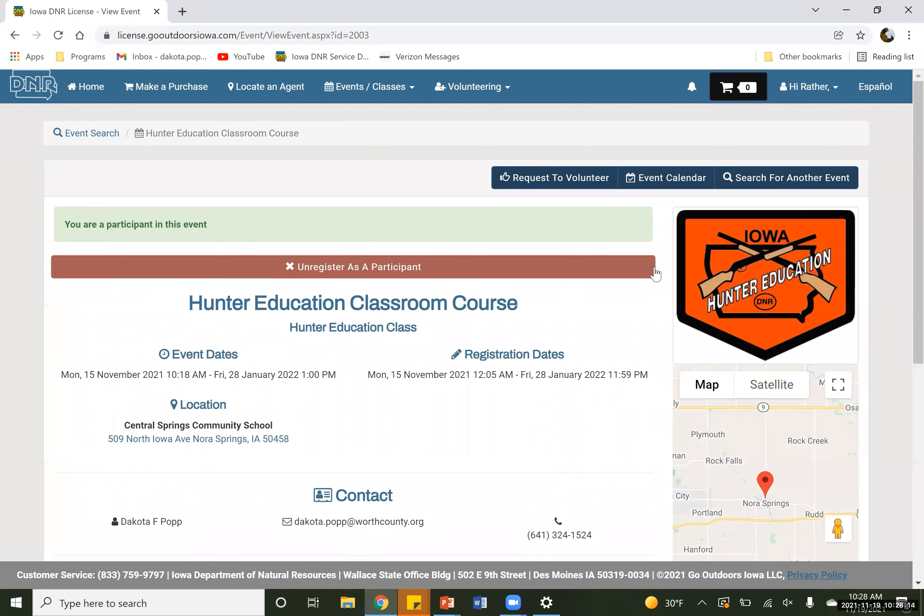
mouse_move(554, 286)
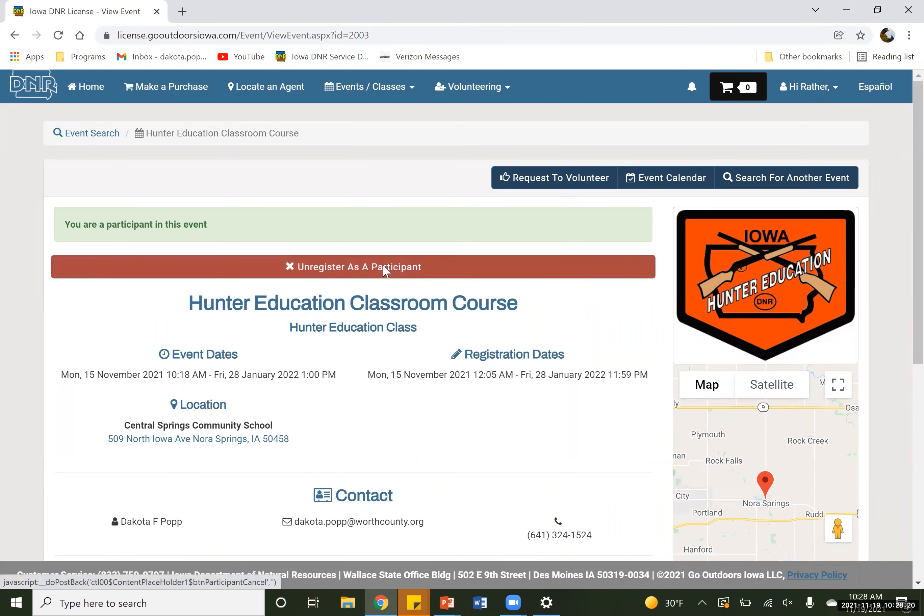
click(353, 266)
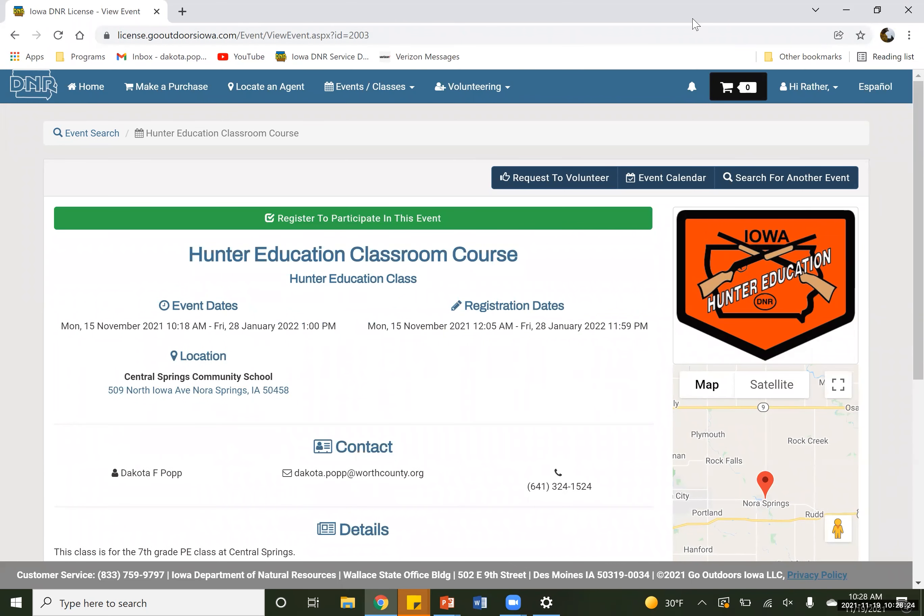
Log off via the 'Hi' account menu and return to the public welcome and login page.
click(807, 87)
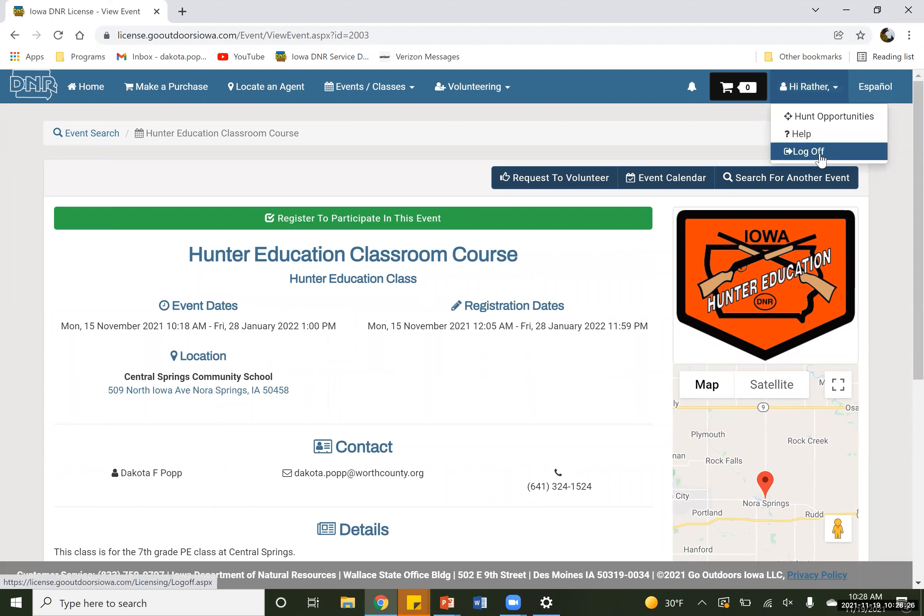
click(805, 151)
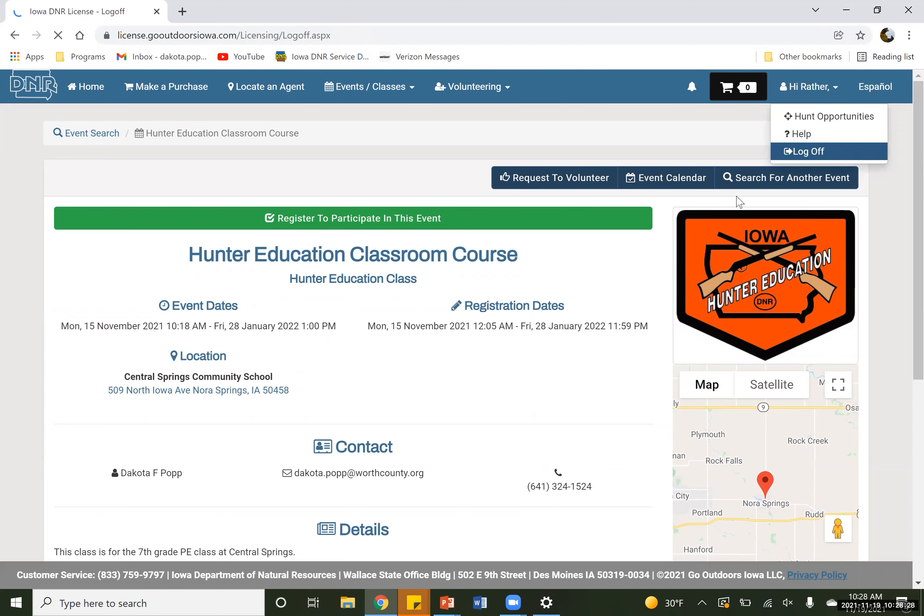
click(806, 150)
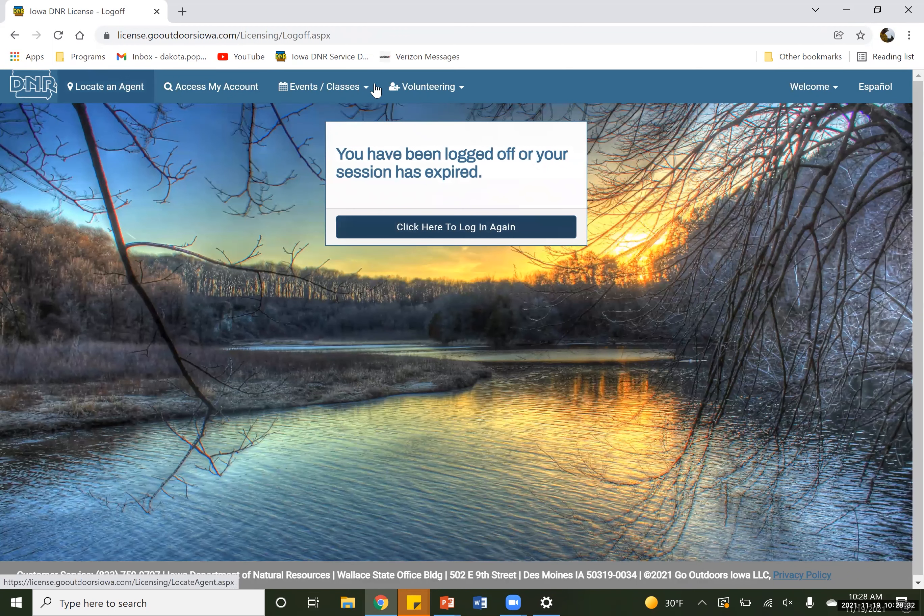
click(322, 86)
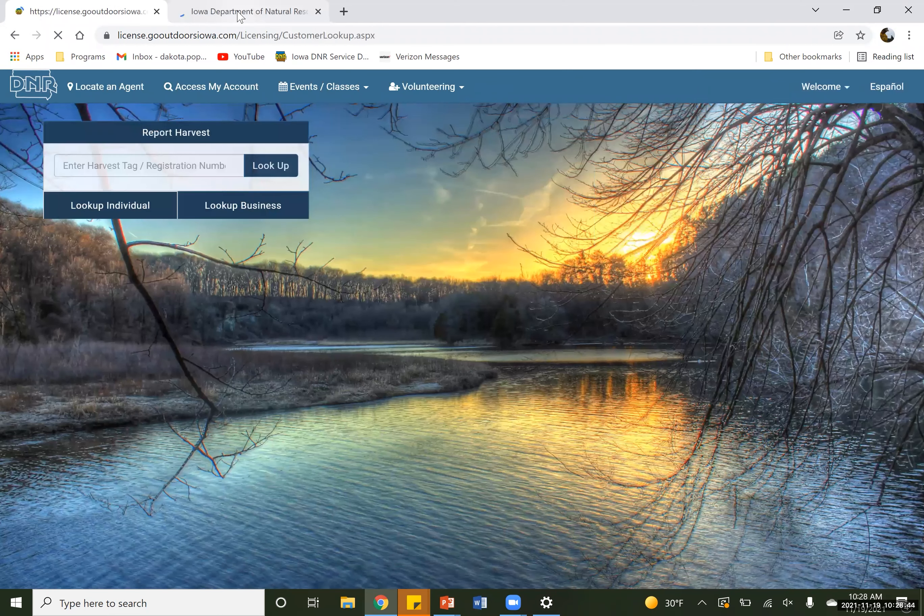
click(323, 87)
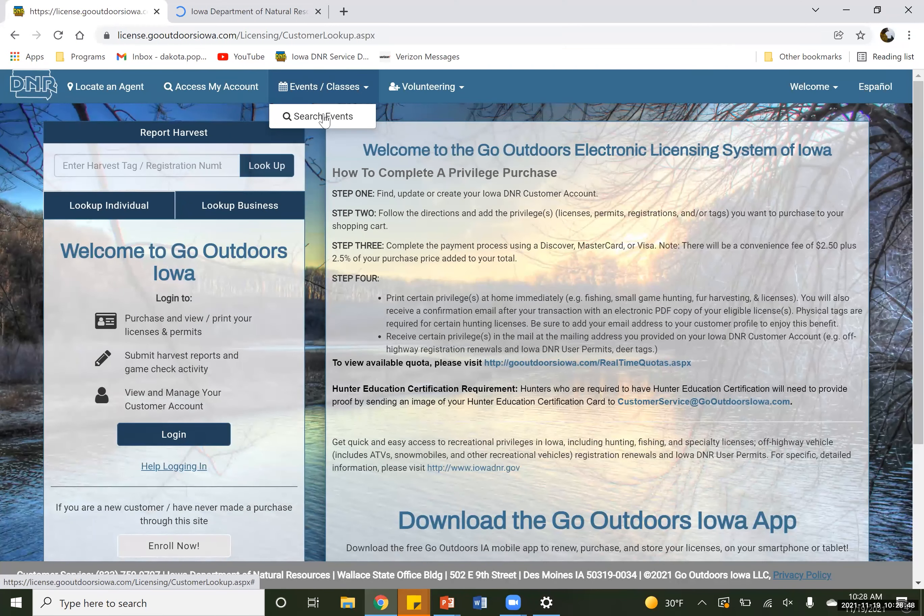
Search public events with start date November 14, listing 13 events through 7/19/2022.
click(322, 116)
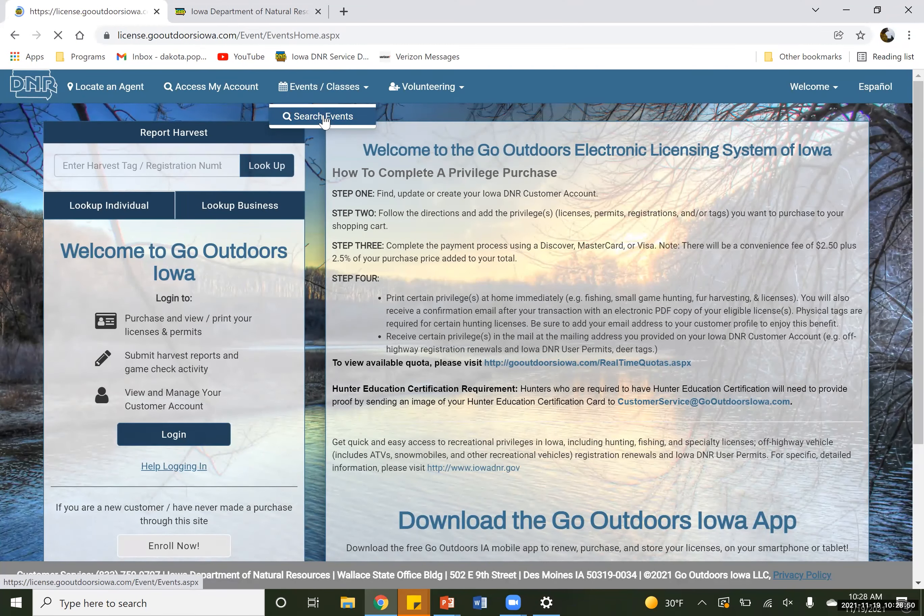
click(322, 117)
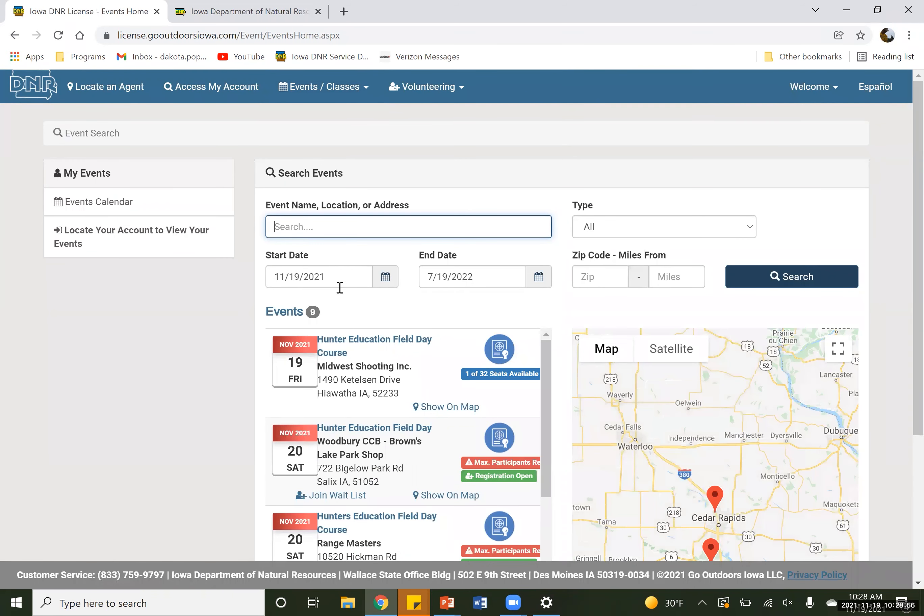
click(386, 277)
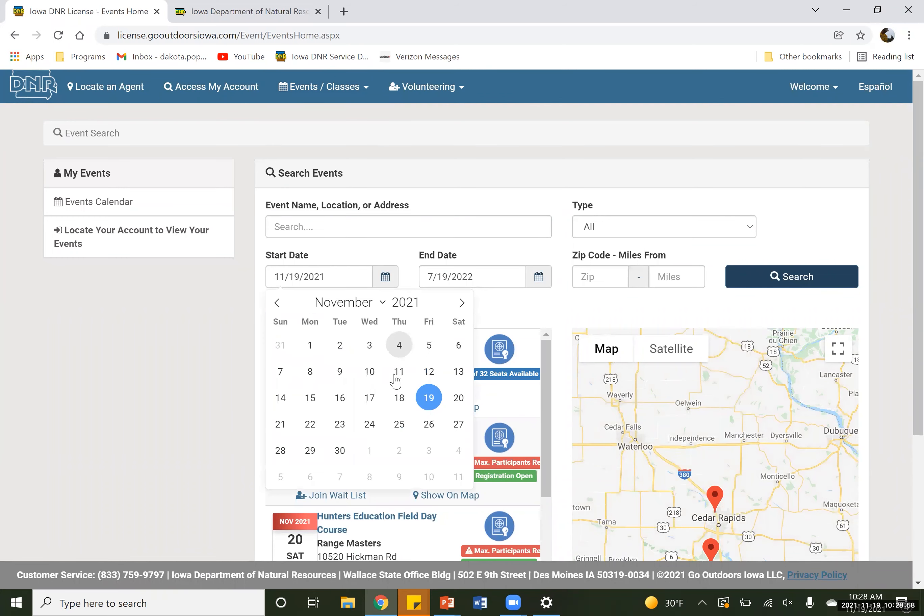
click(280, 397)
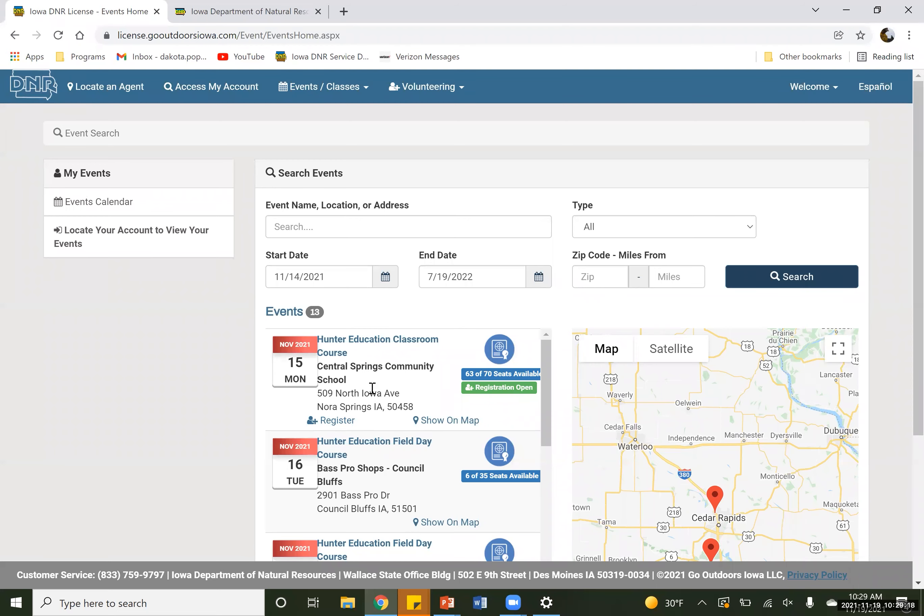
Start registering for the Hunter Education Classroom Course via Log In To Register.
click(377, 339)
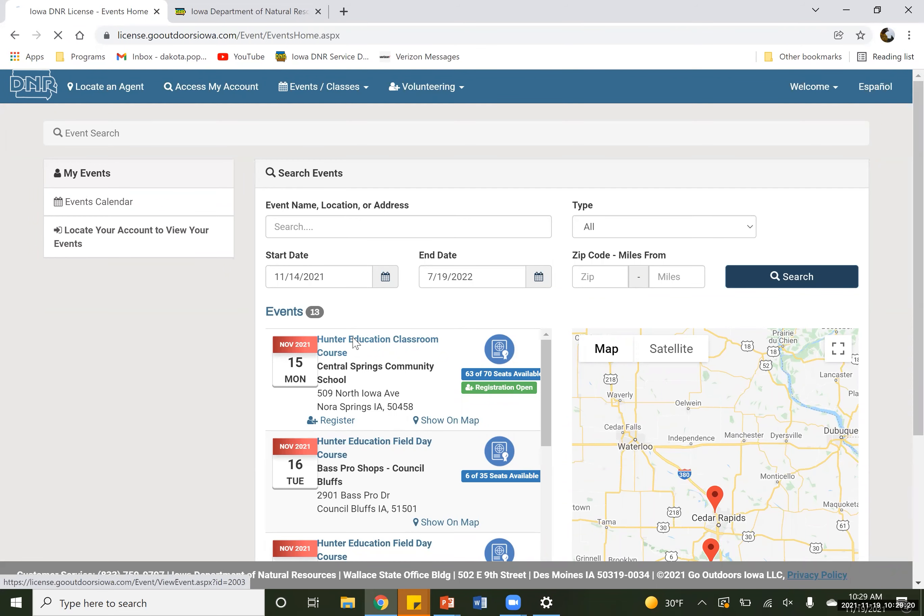
click(376, 345)
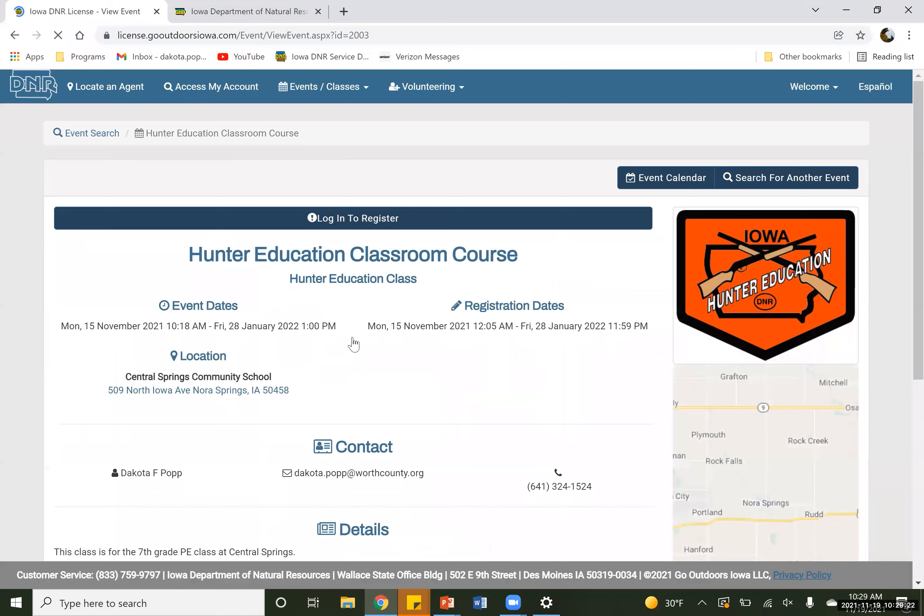
scroll(down, 3)
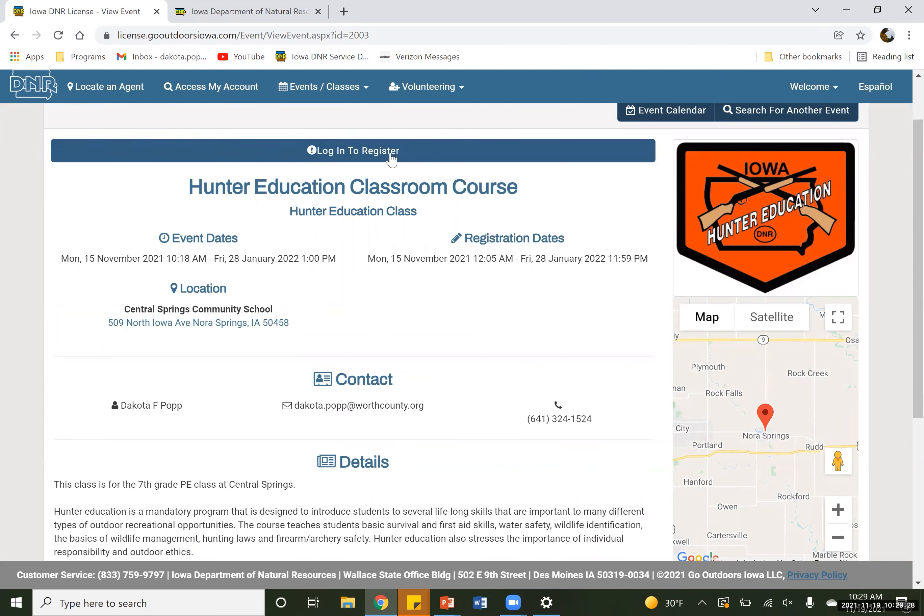
click(353, 151)
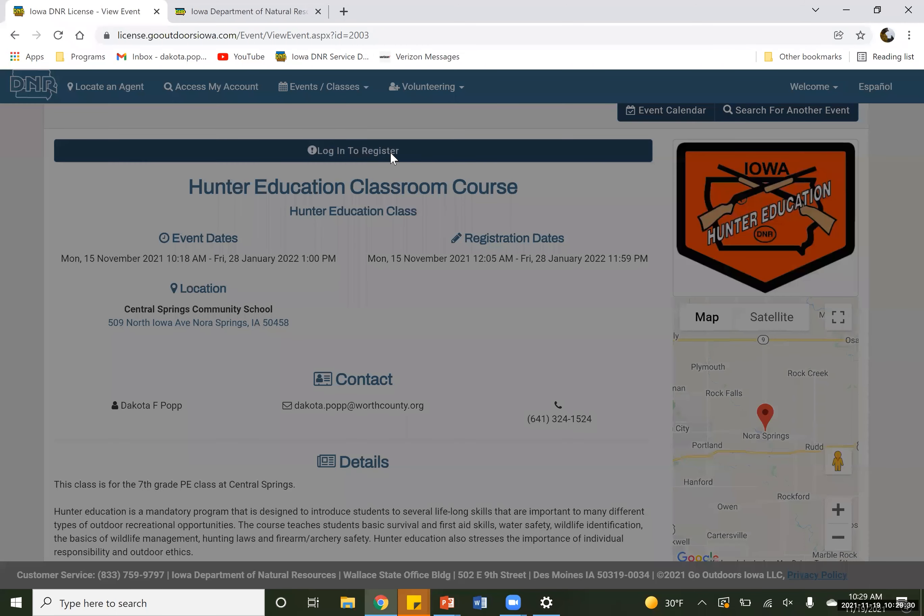
click(353, 151)
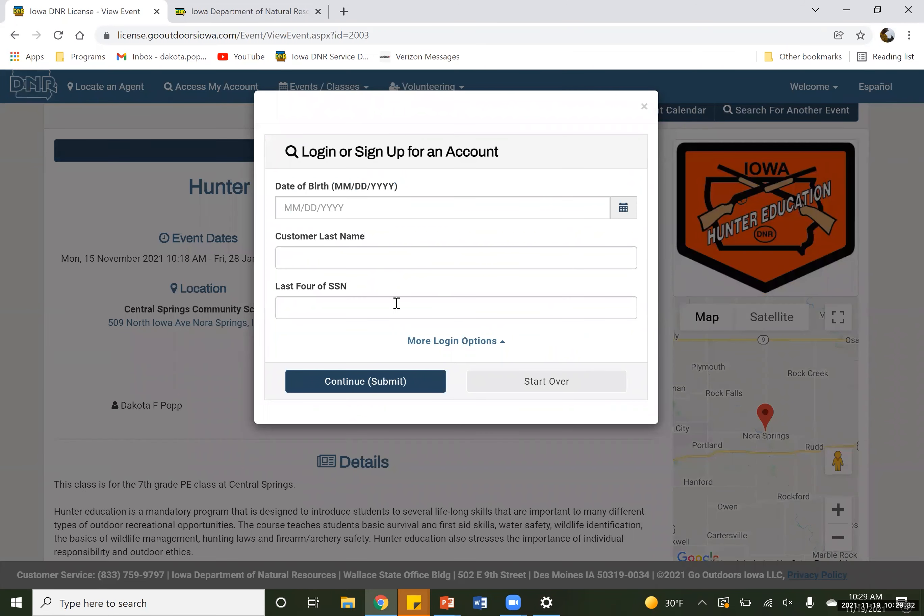
mouse_move(456, 340)
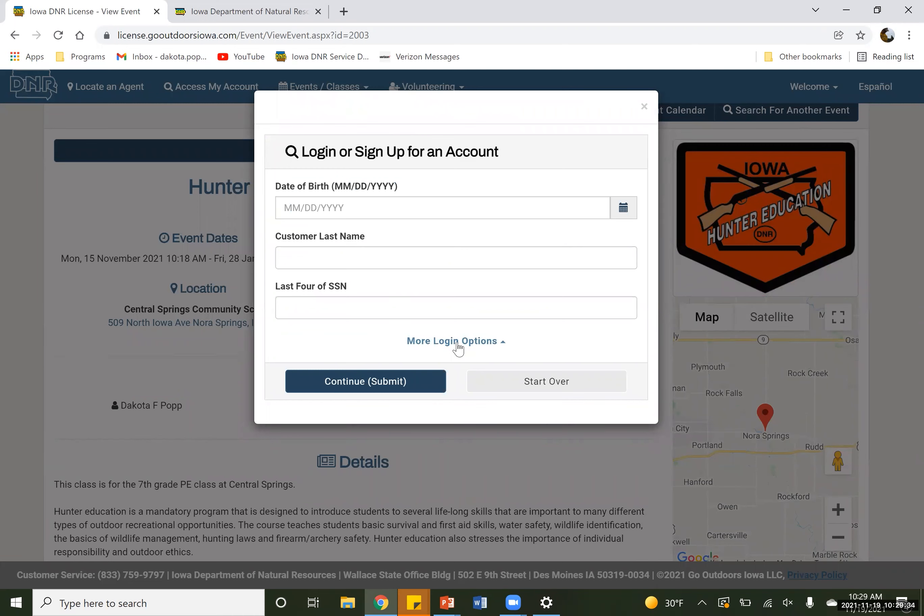
mouse_move(381, 340)
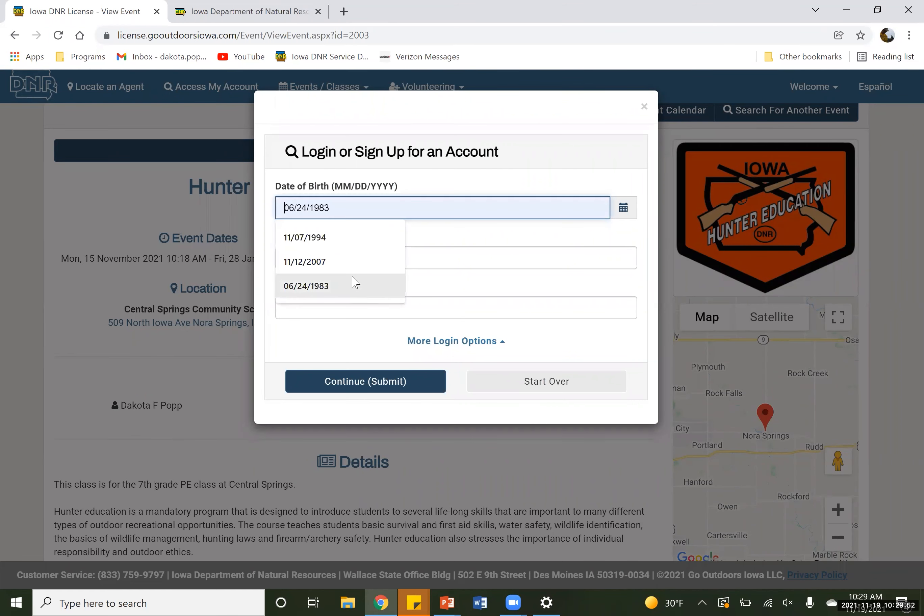
click(306, 285)
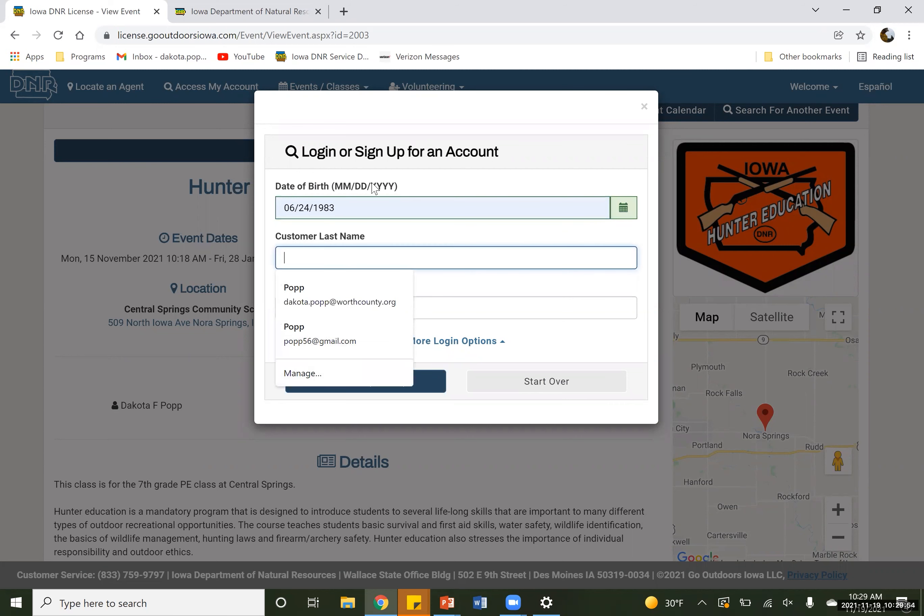
text(fish)
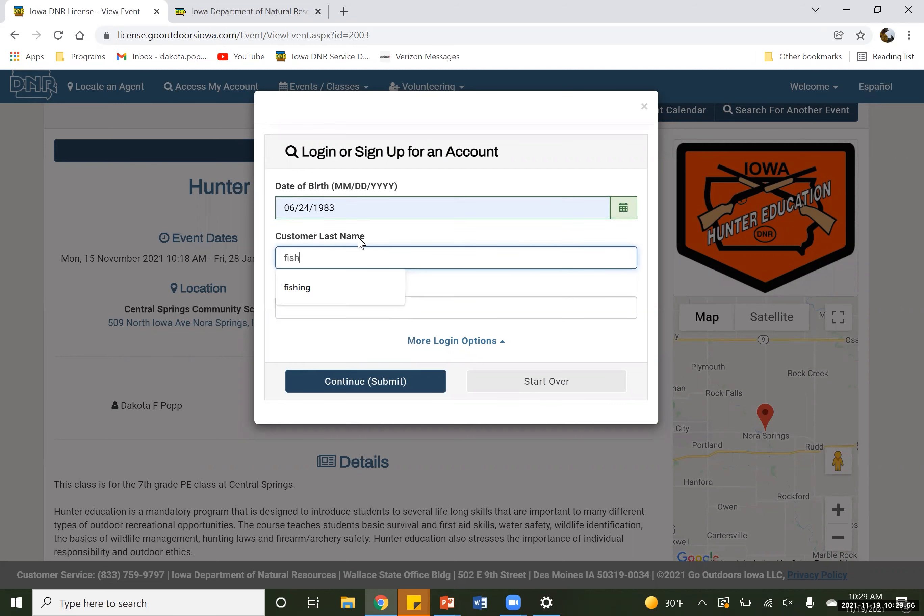
click(297, 288)
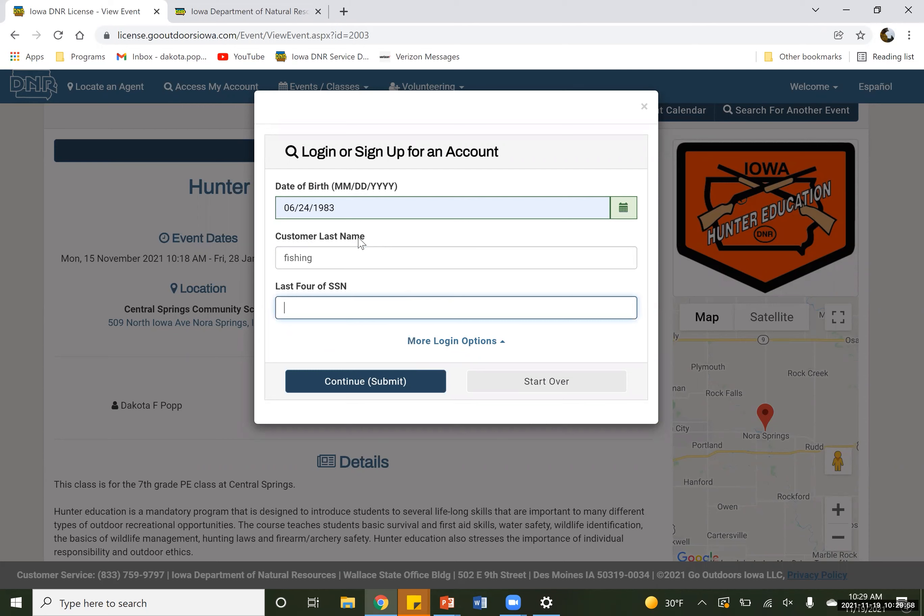
text(2066)
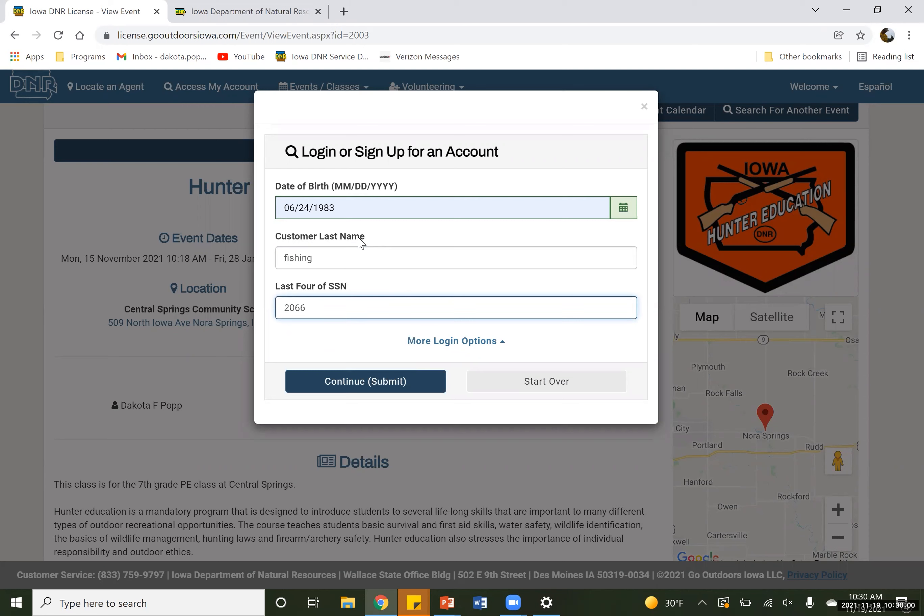
click(365, 381)
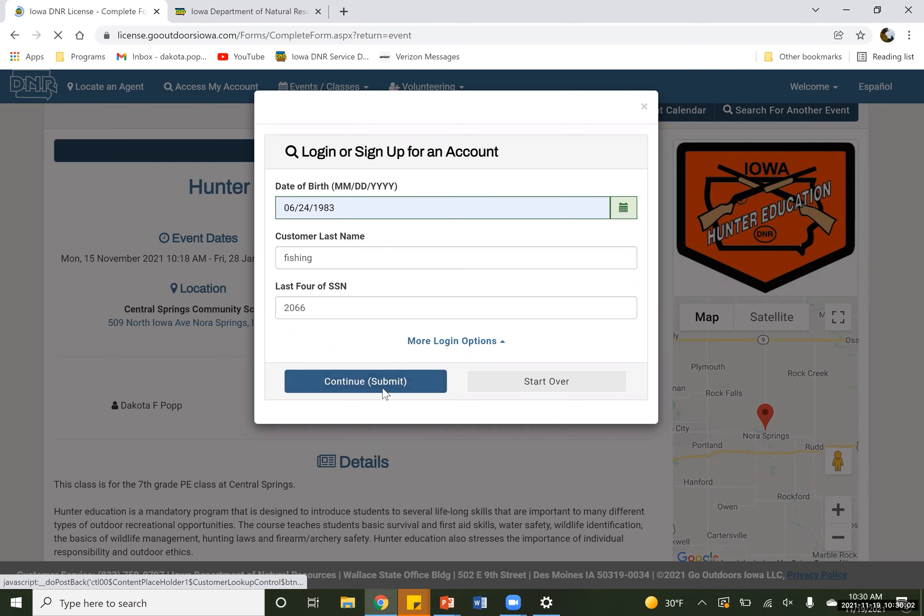
Answer question 4 with lack of access and question 5 with 'none'.
click(365, 381)
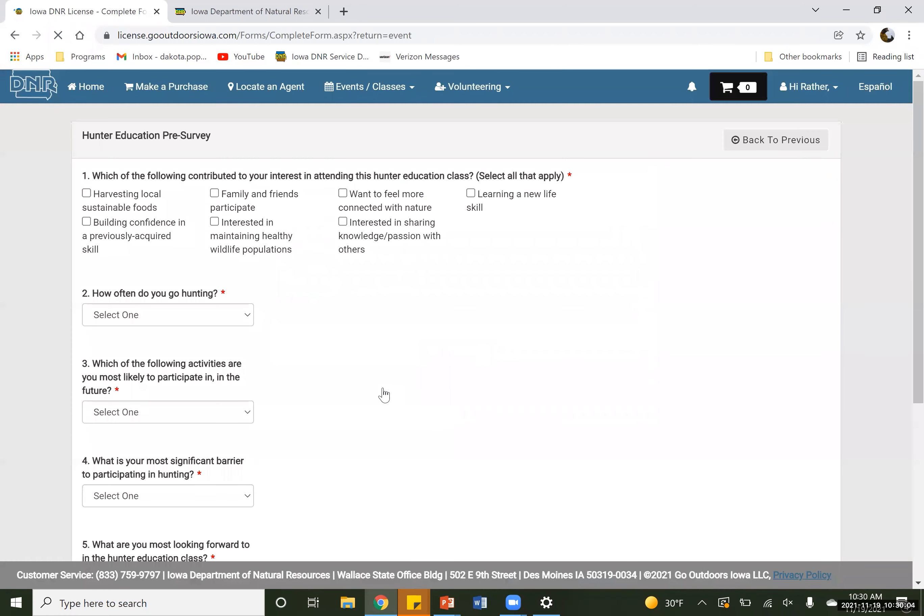
scroll(down, 3)
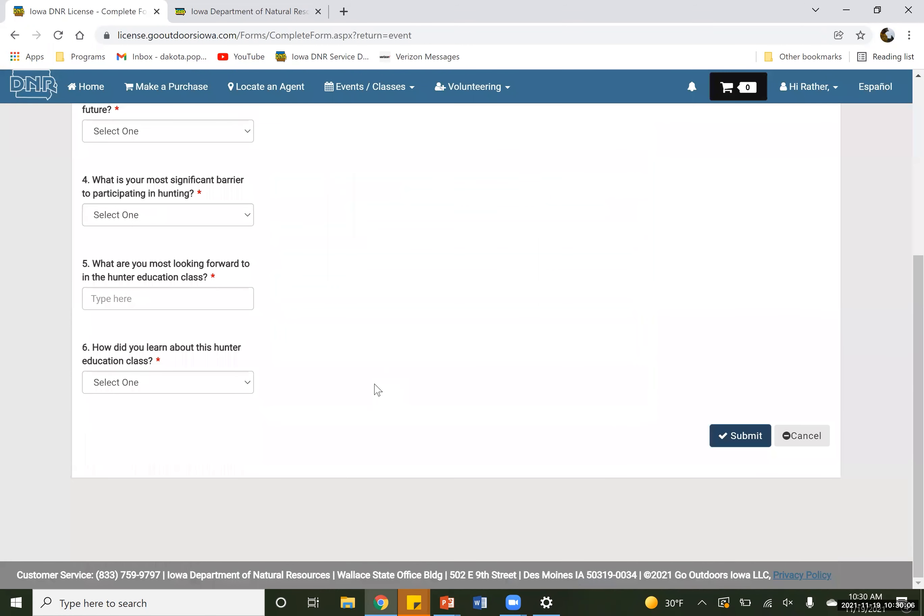
scroll(up, 3)
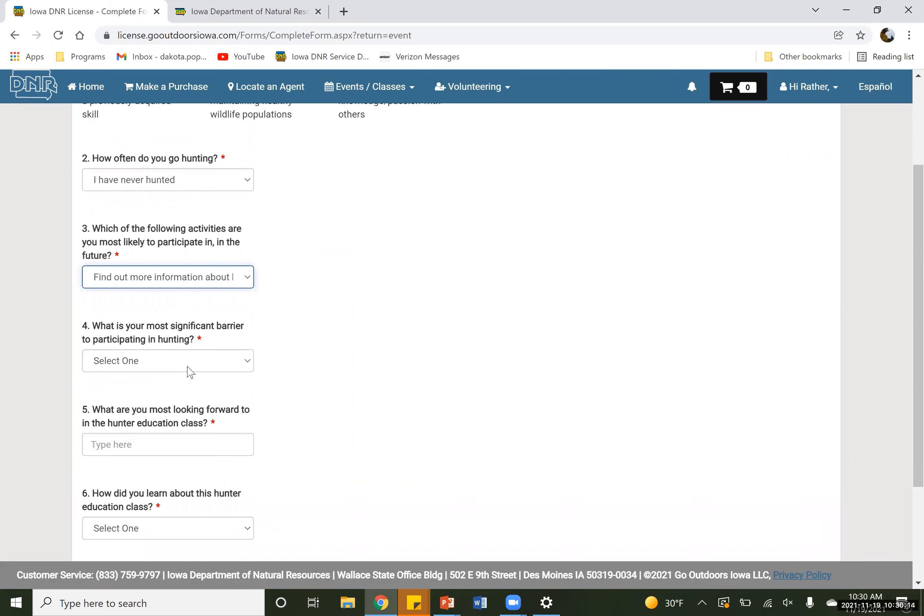
click(168, 361)
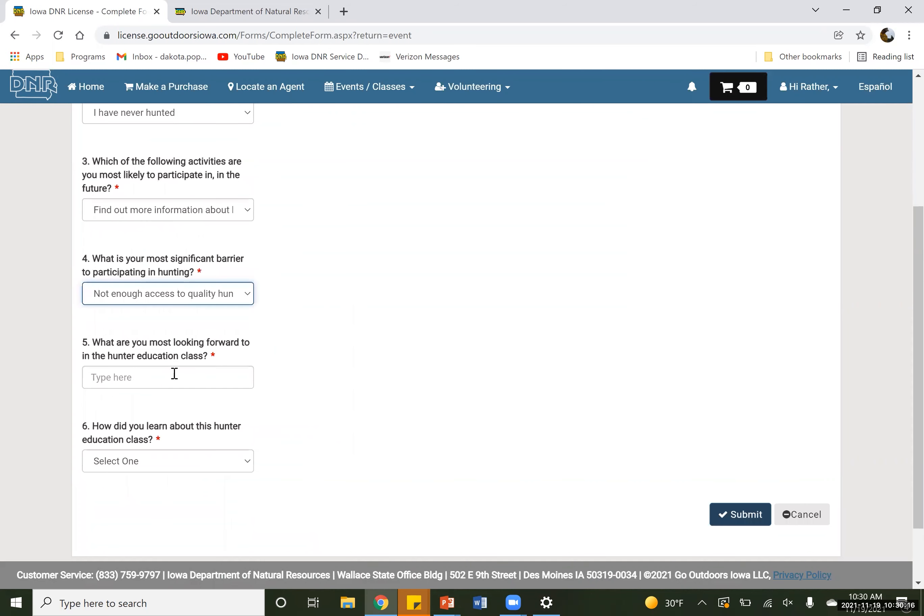
click(168, 377)
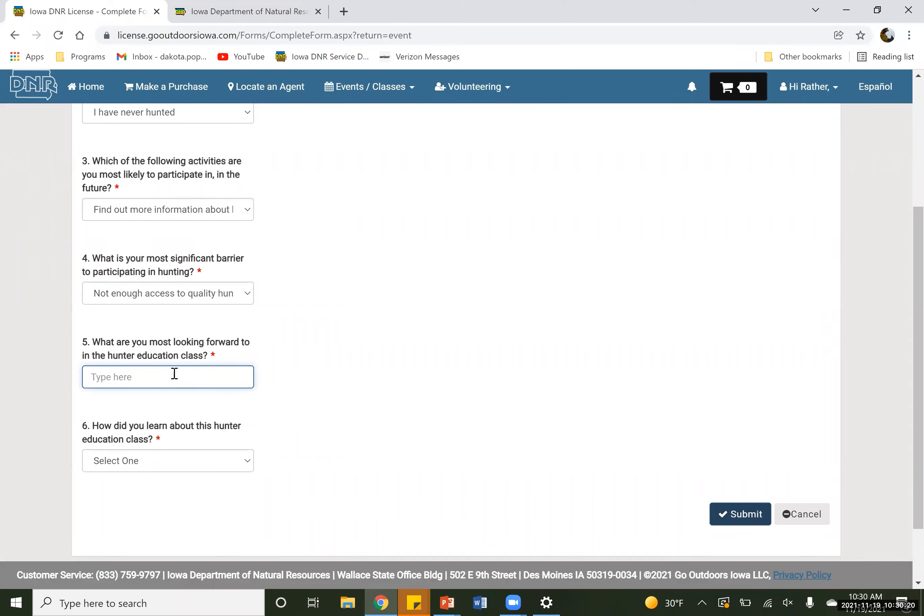
text(none)
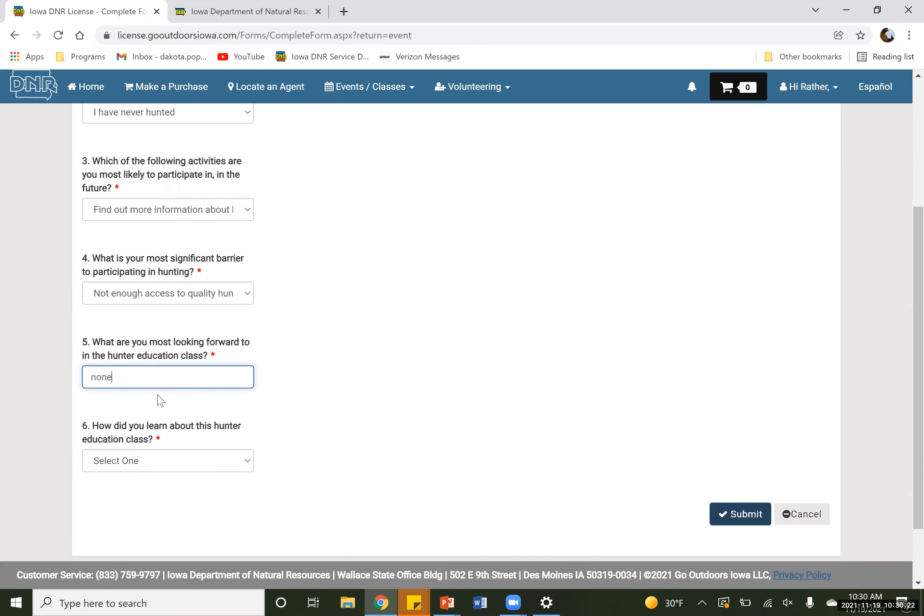
Answer question 6 with Word of Mouth and submit the pre-survey.
click(167, 461)
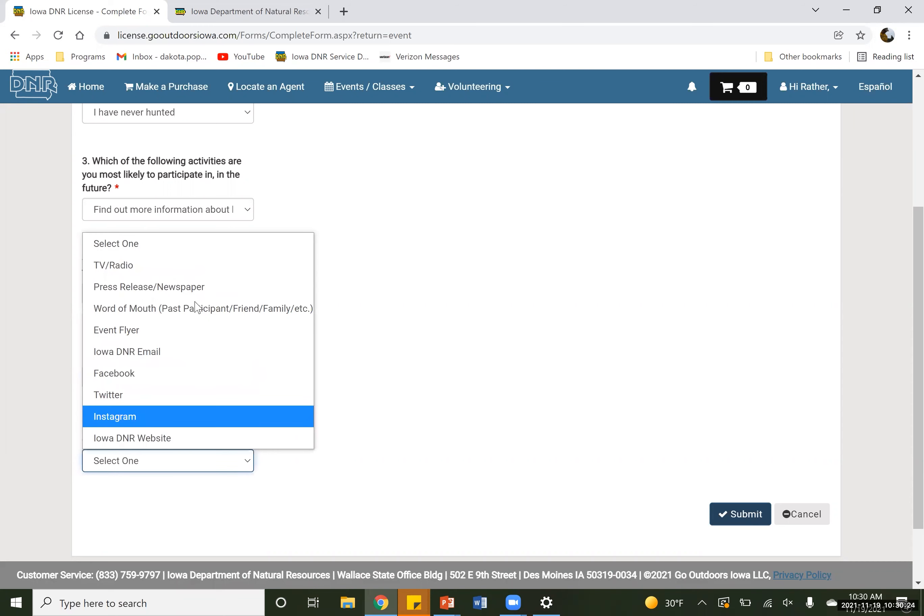
click(202, 308)
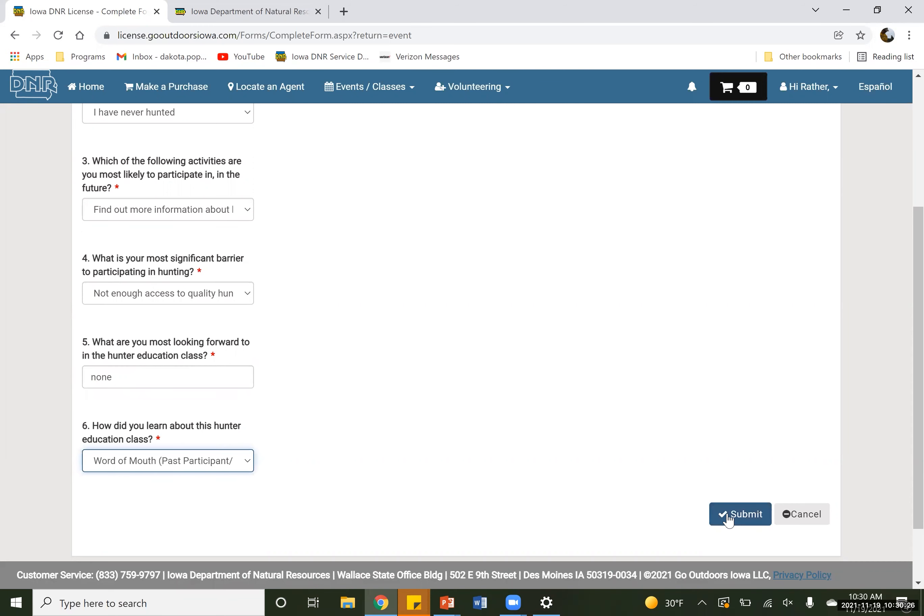
click(740, 513)
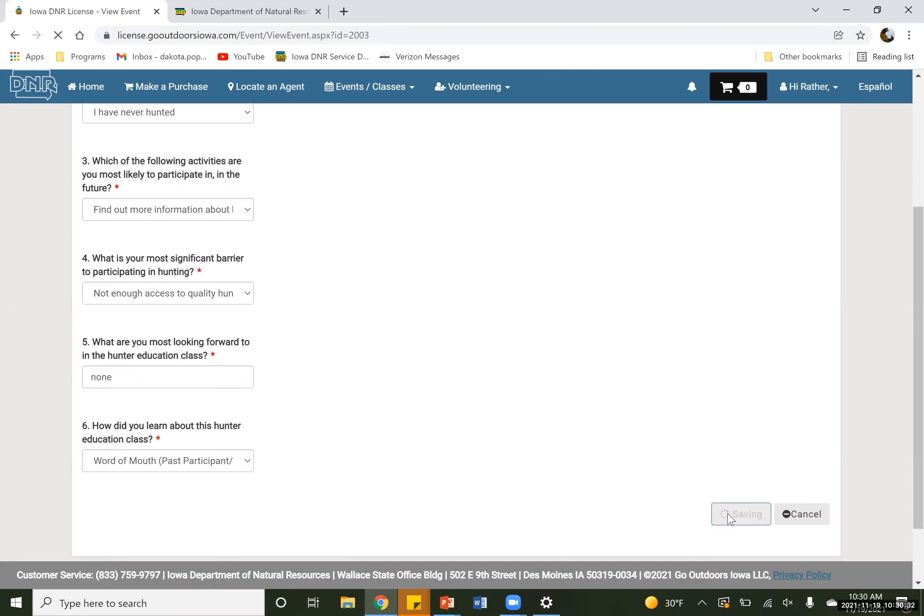
Review the View Event page confirming participation, with 8 participants listed.
click(741, 513)
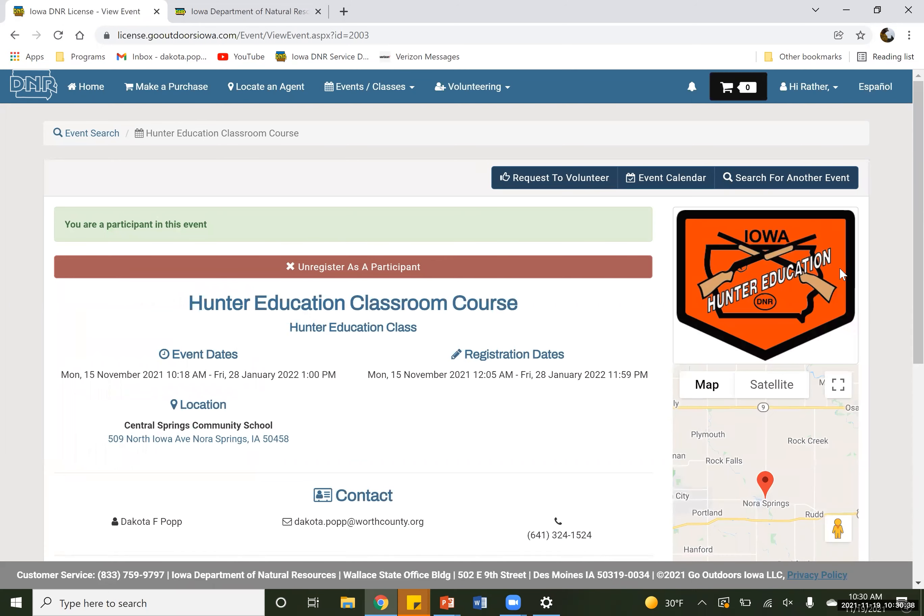
scroll(down, 3)
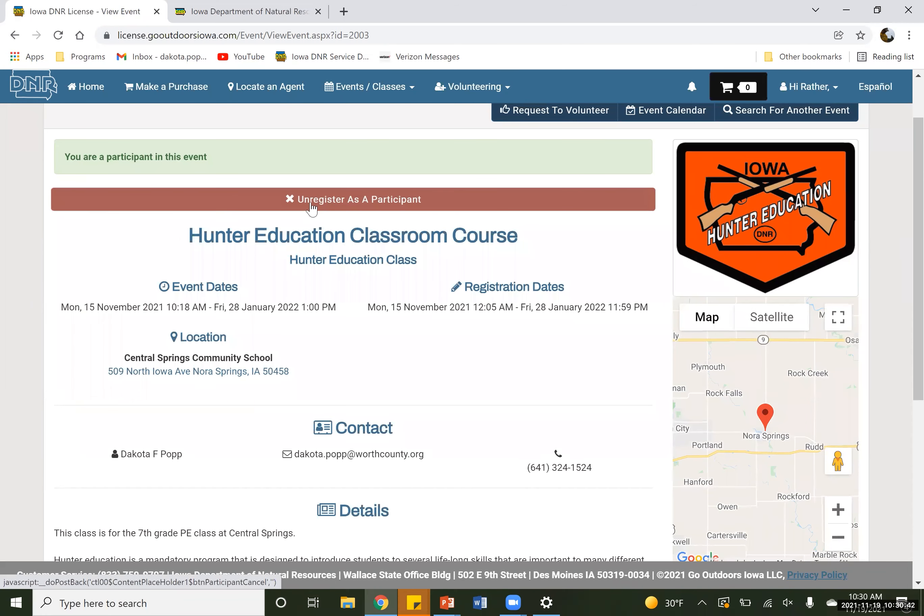
mouse_move(432, 210)
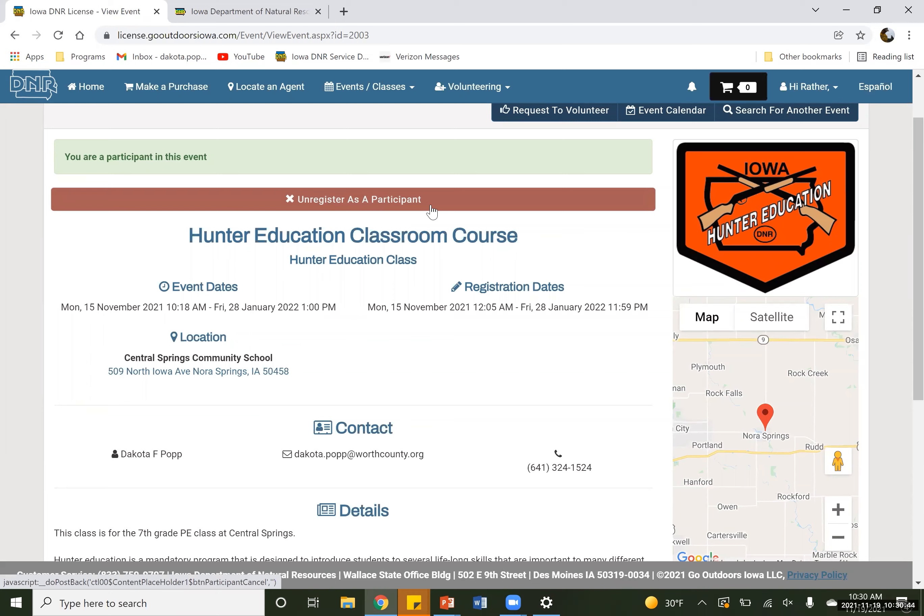
scroll(down, 3)
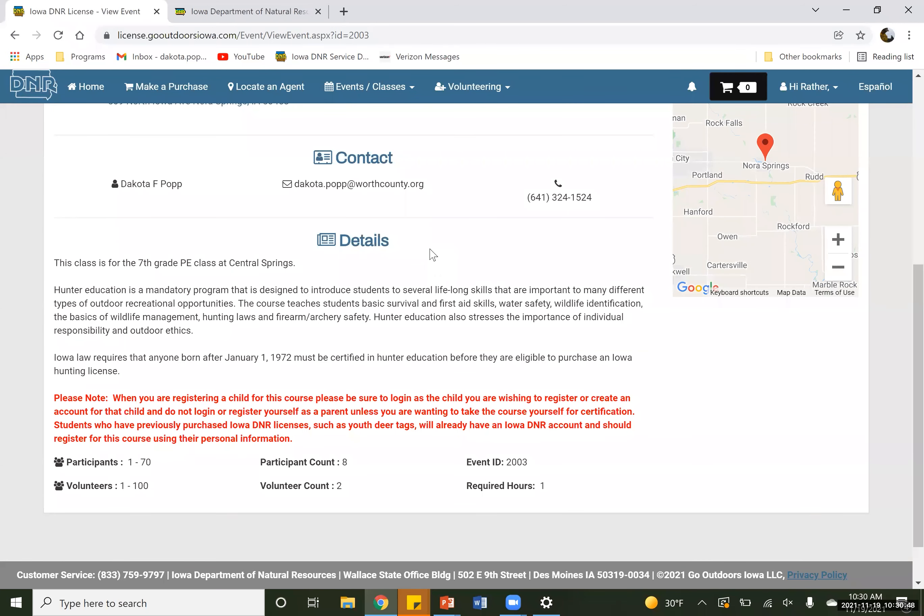
mouse_move(349, 475)
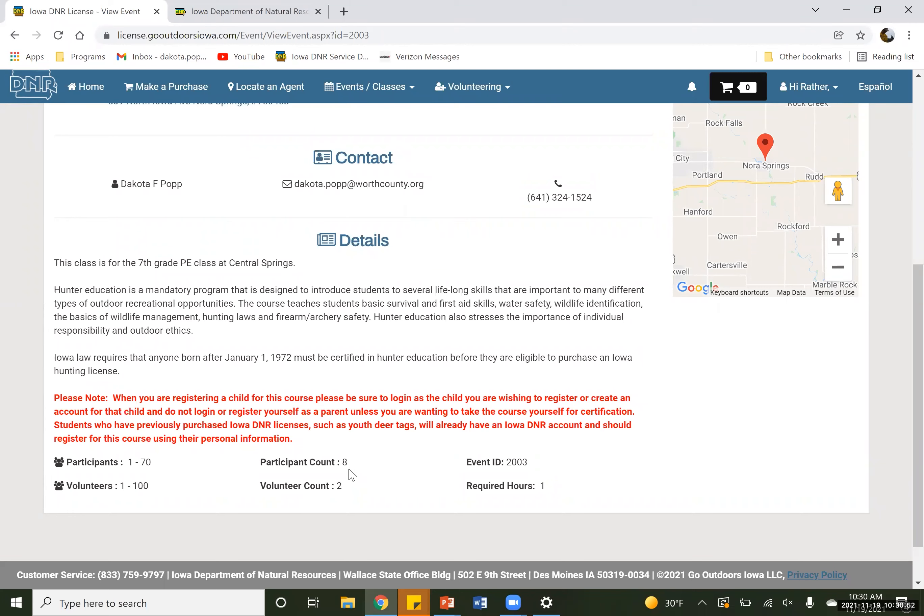
mouse_move(344, 489)
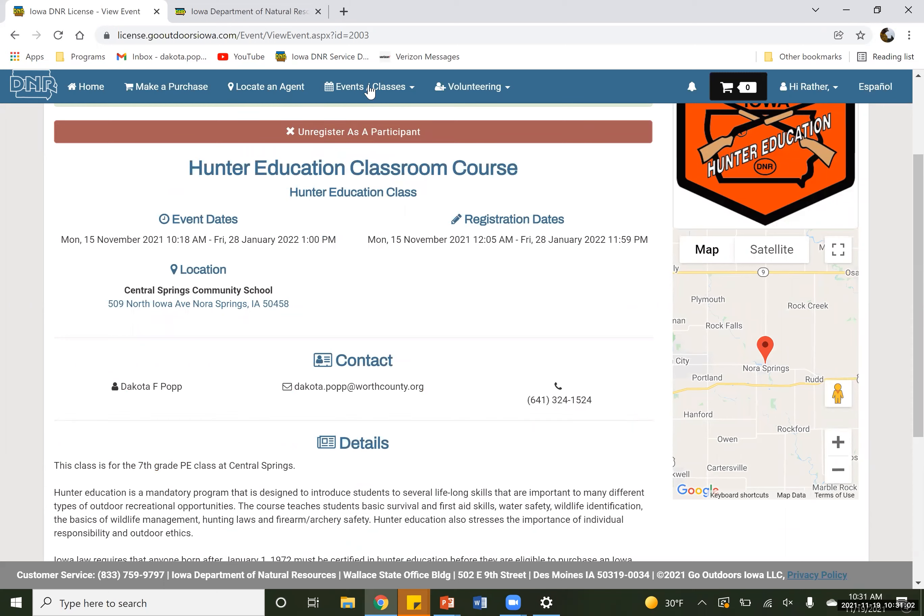
Go to Search Events from the Events / Classes menu, listing 9 upcoming events.
click(368, 86)
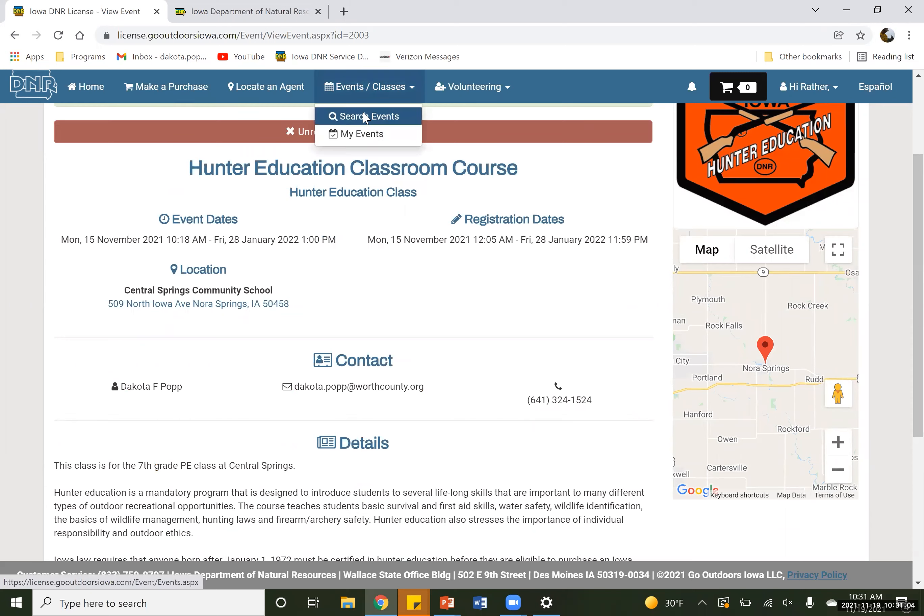
click(367, 117)
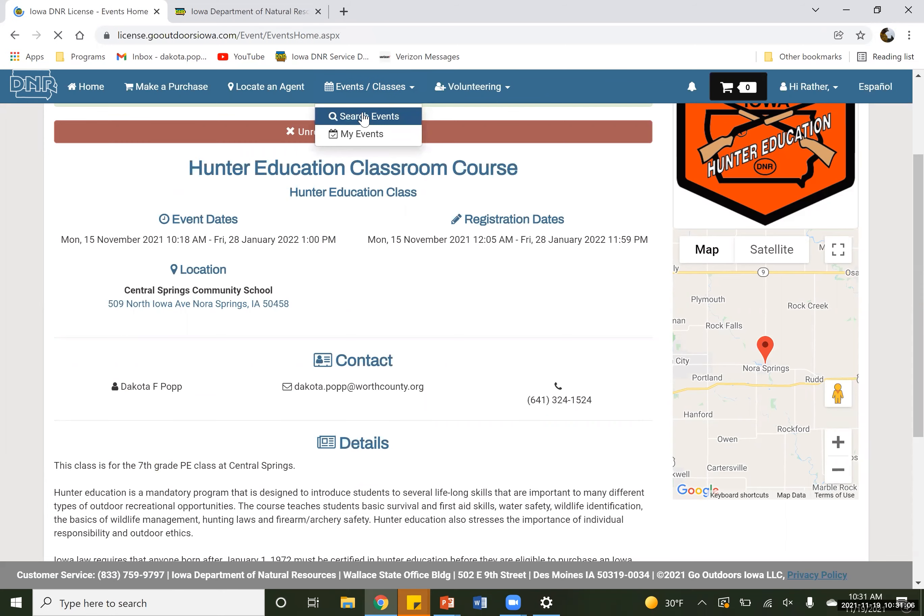
click(367, 116)
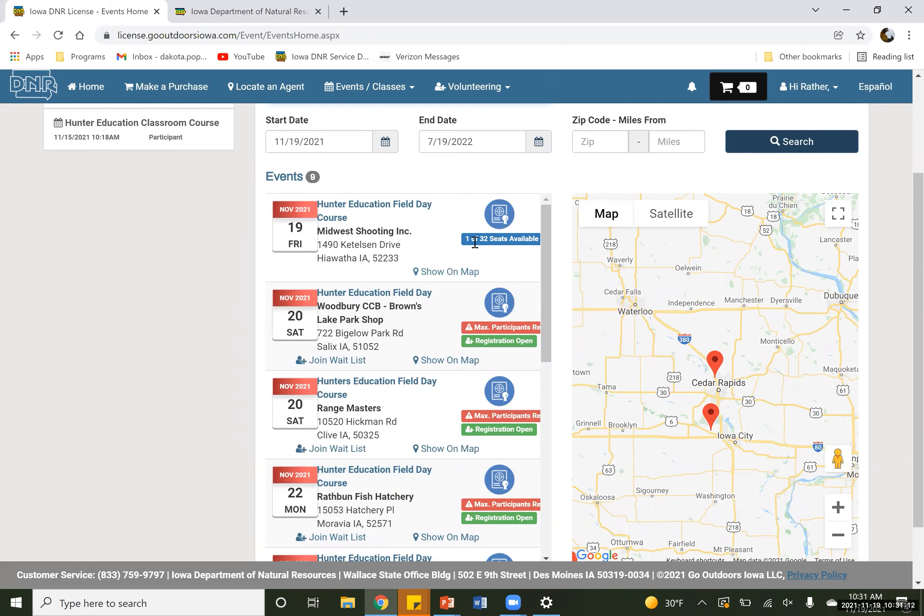
mouse_move(426, 247)
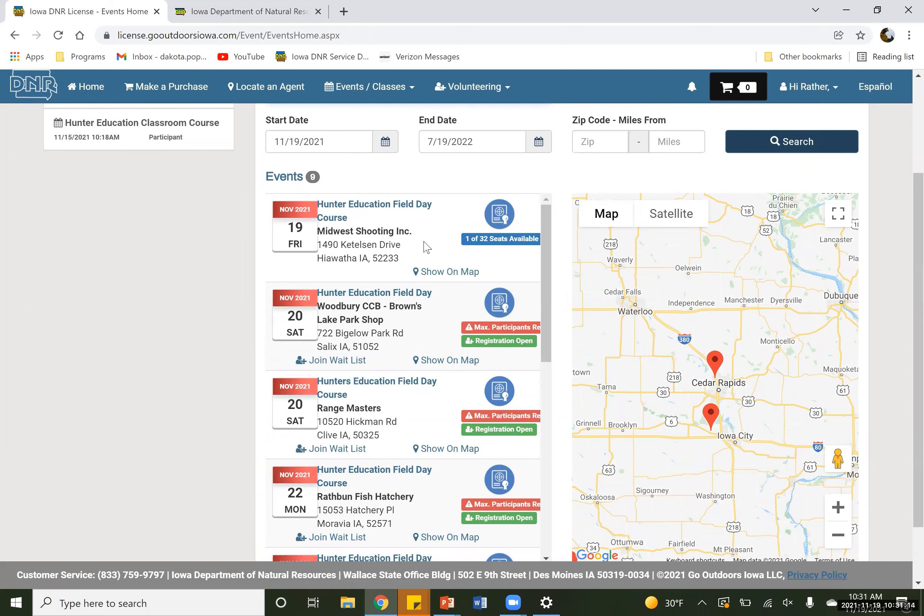
mouse_move(479, 331)
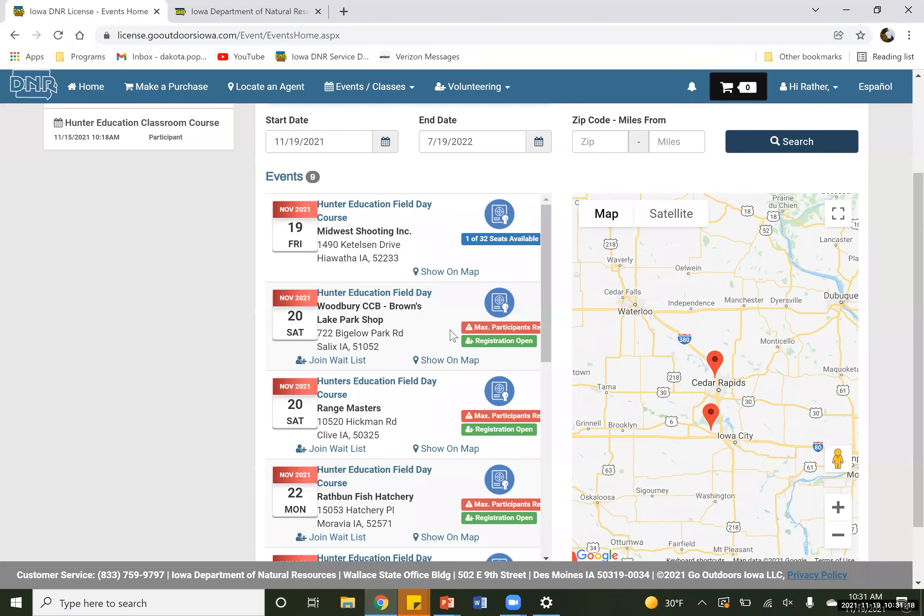
mouse_move(467, 347)
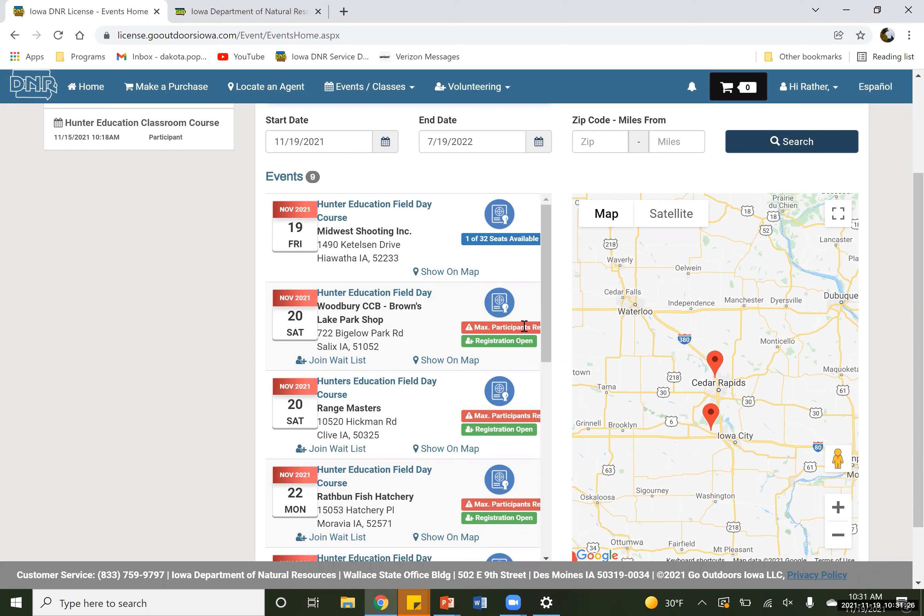
mouse_move(473, 250)
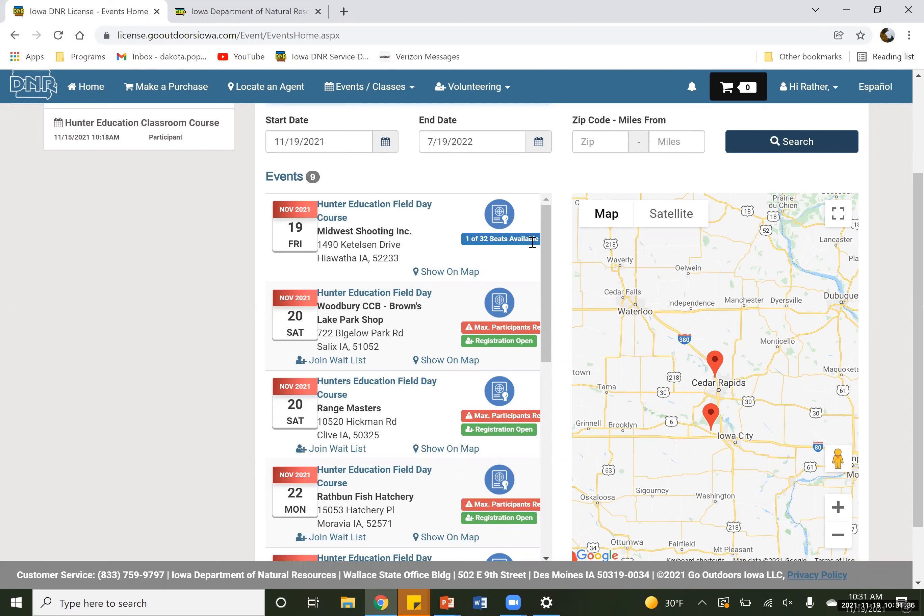
scroll(down, 3)
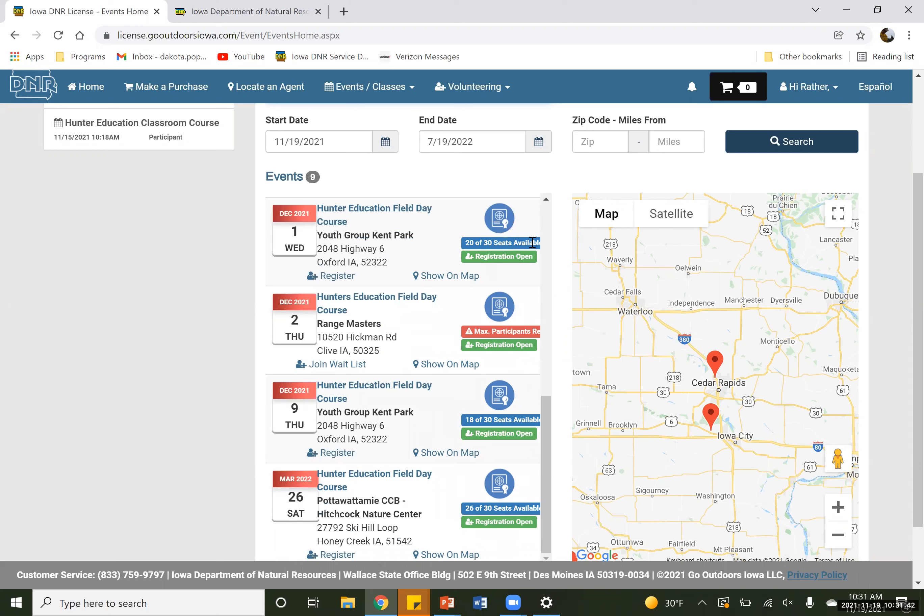
mouse_move(465, 255)
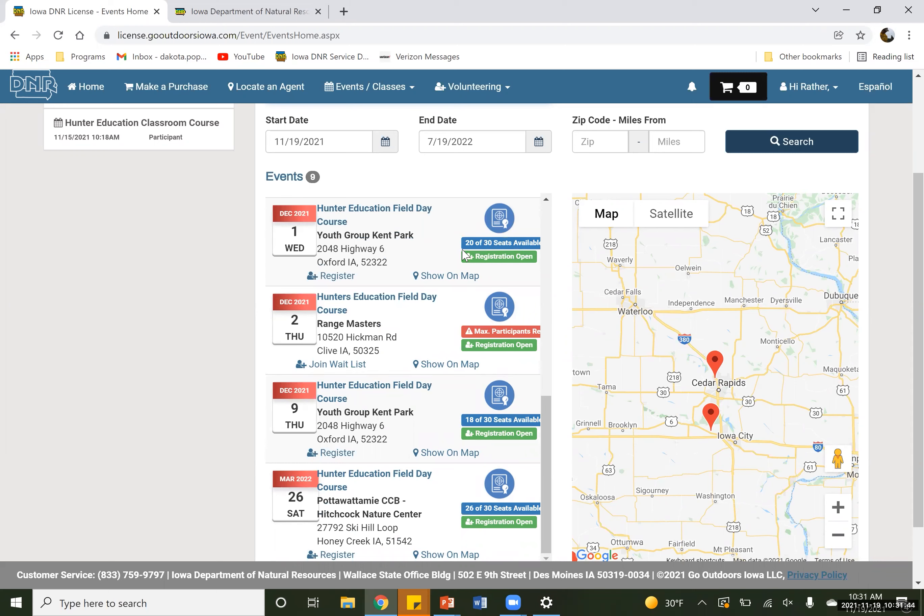
scroll(down, 3)
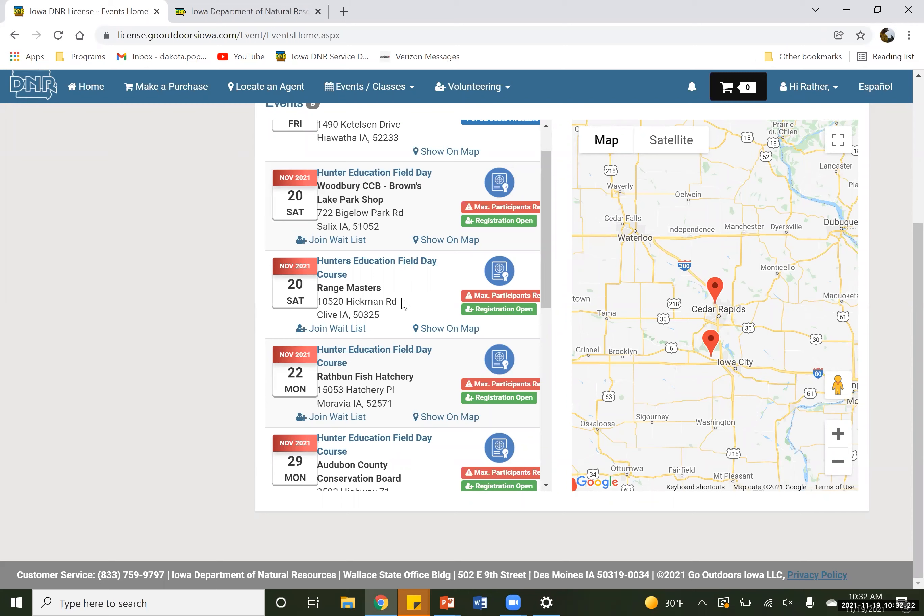
mouse_move(326, 317)
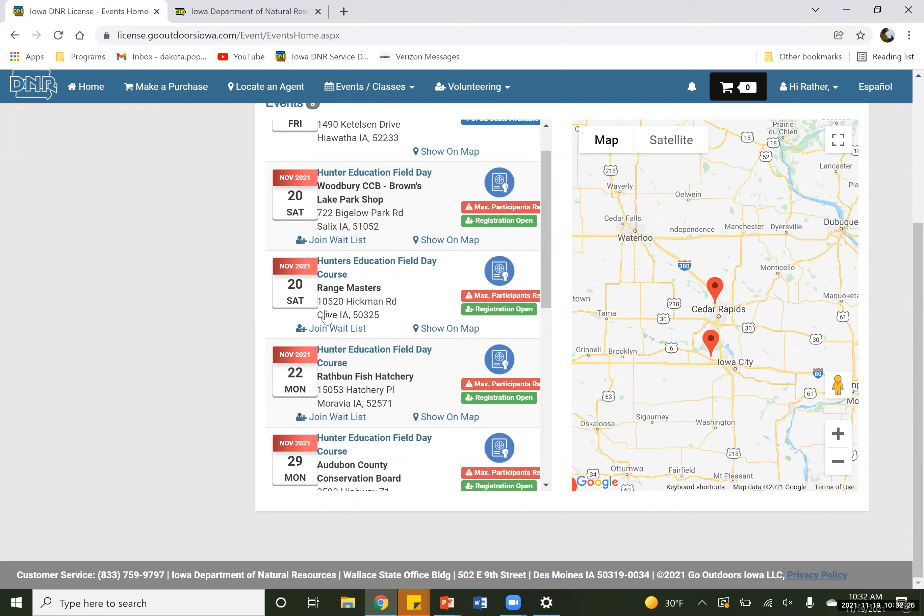